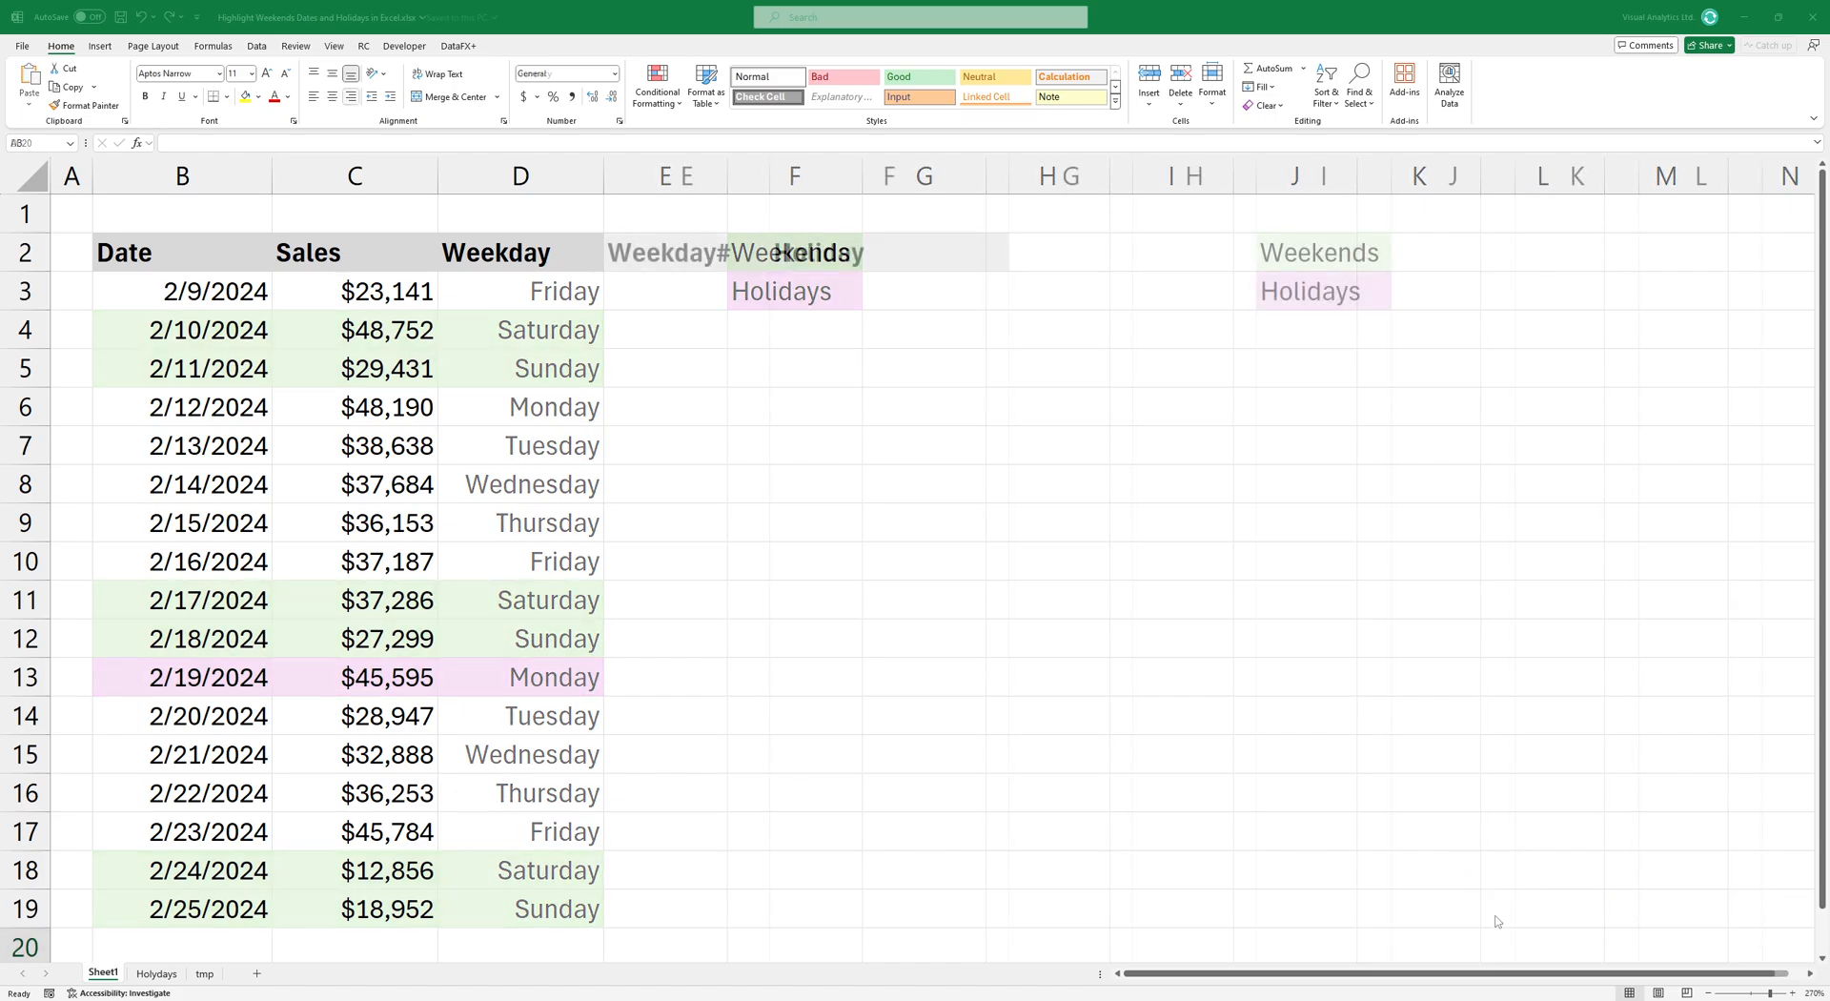
Enter =TEXT(B3,"dddd") in D3 for day names, then start a WEEKDAY formula.
{"action": "type", "text": "=TEXT(B3,\"DDDD"}
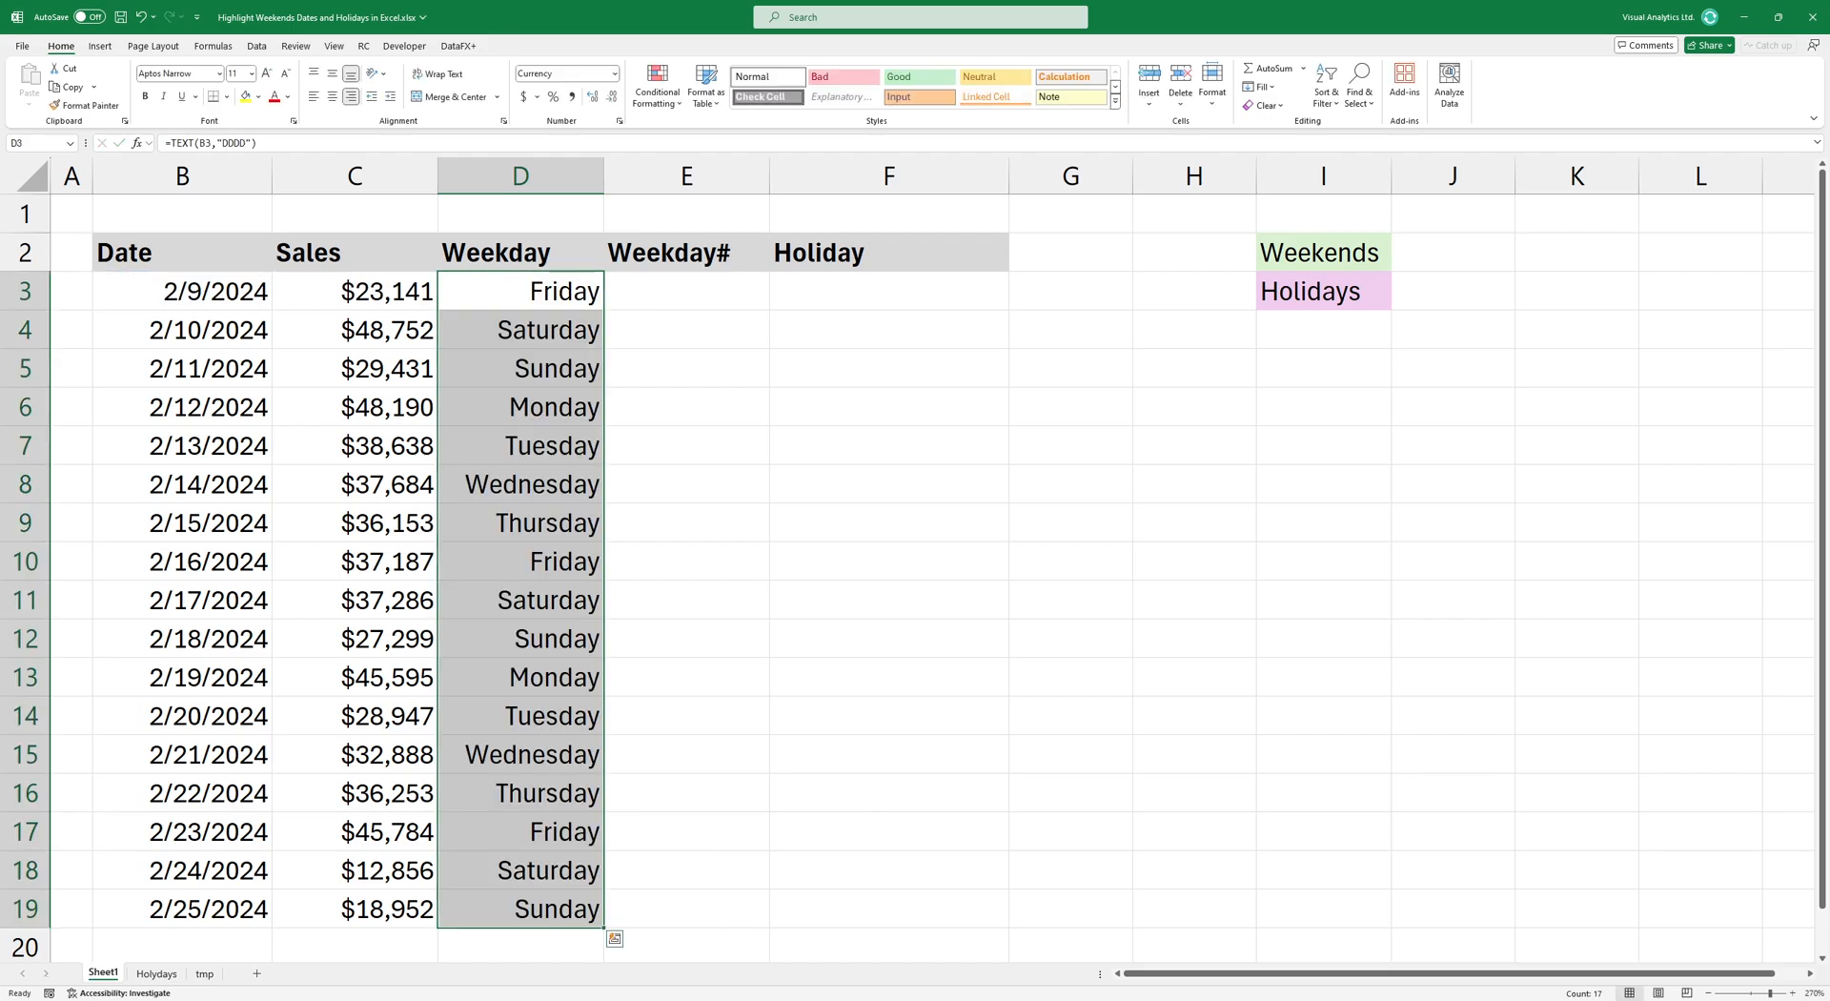
{"action": "left_click", "coordinate": [519, 291]}
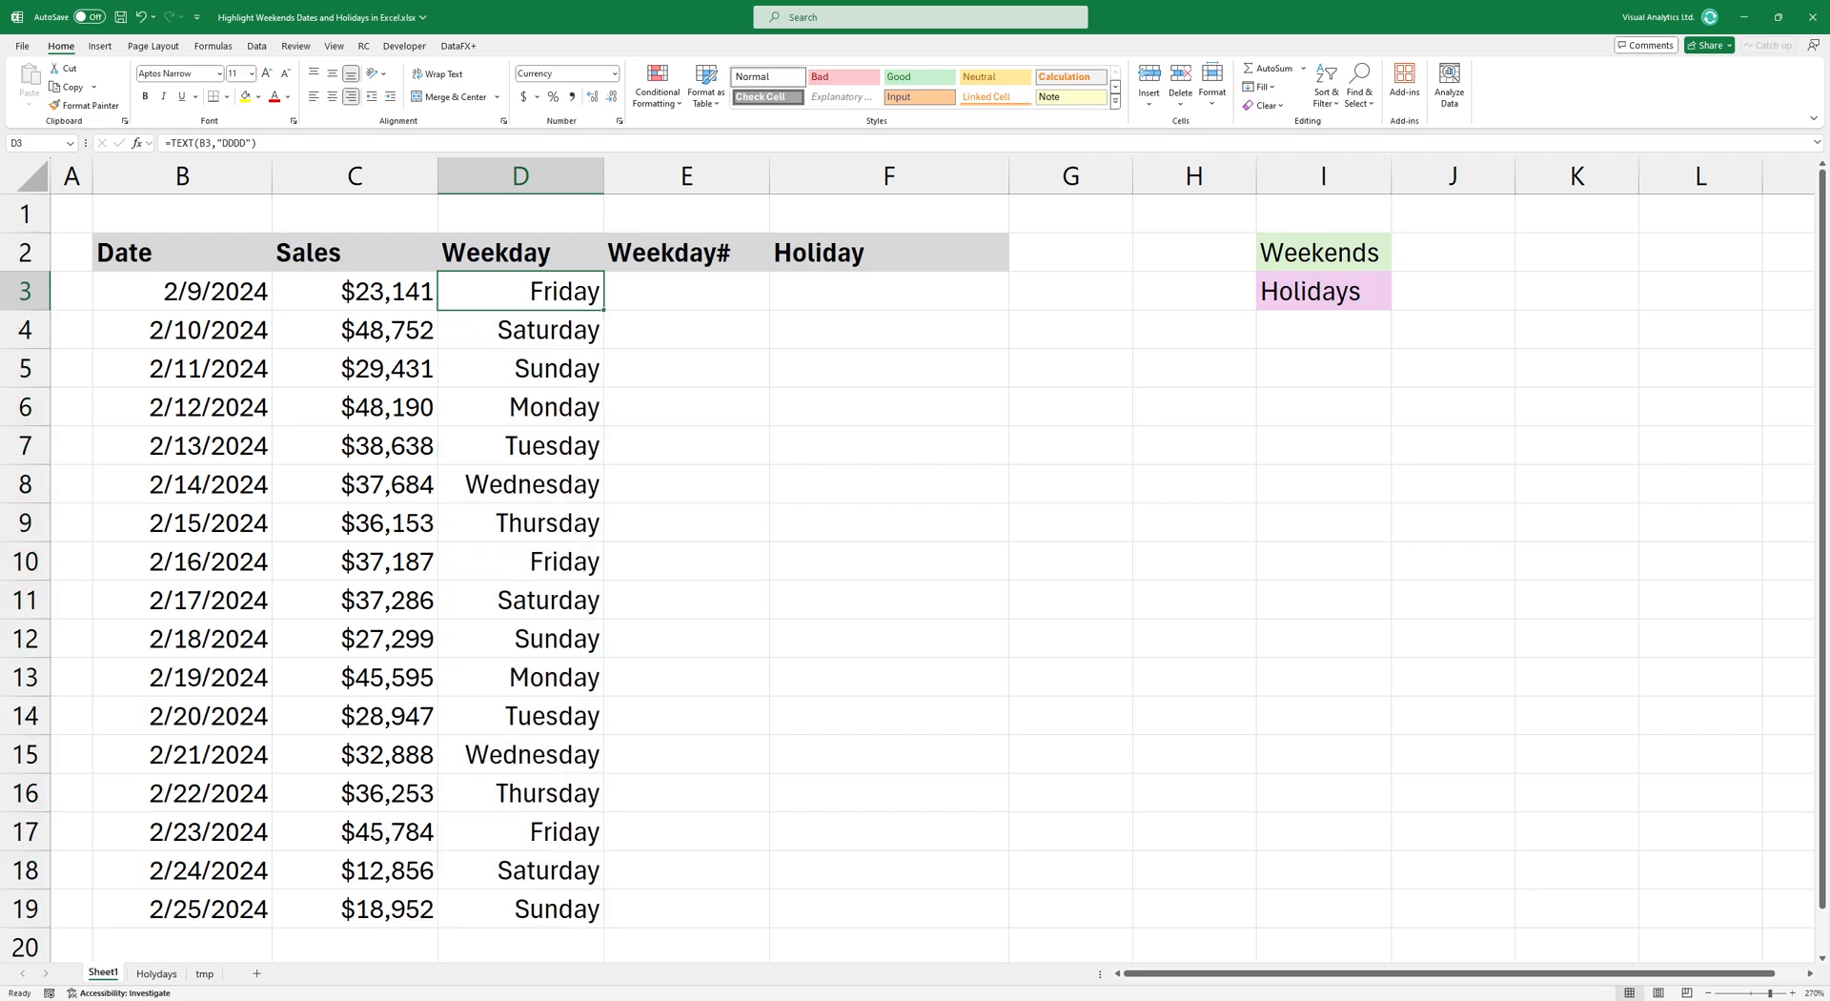
{"action": "type", "text": "=WEEKDAY("}
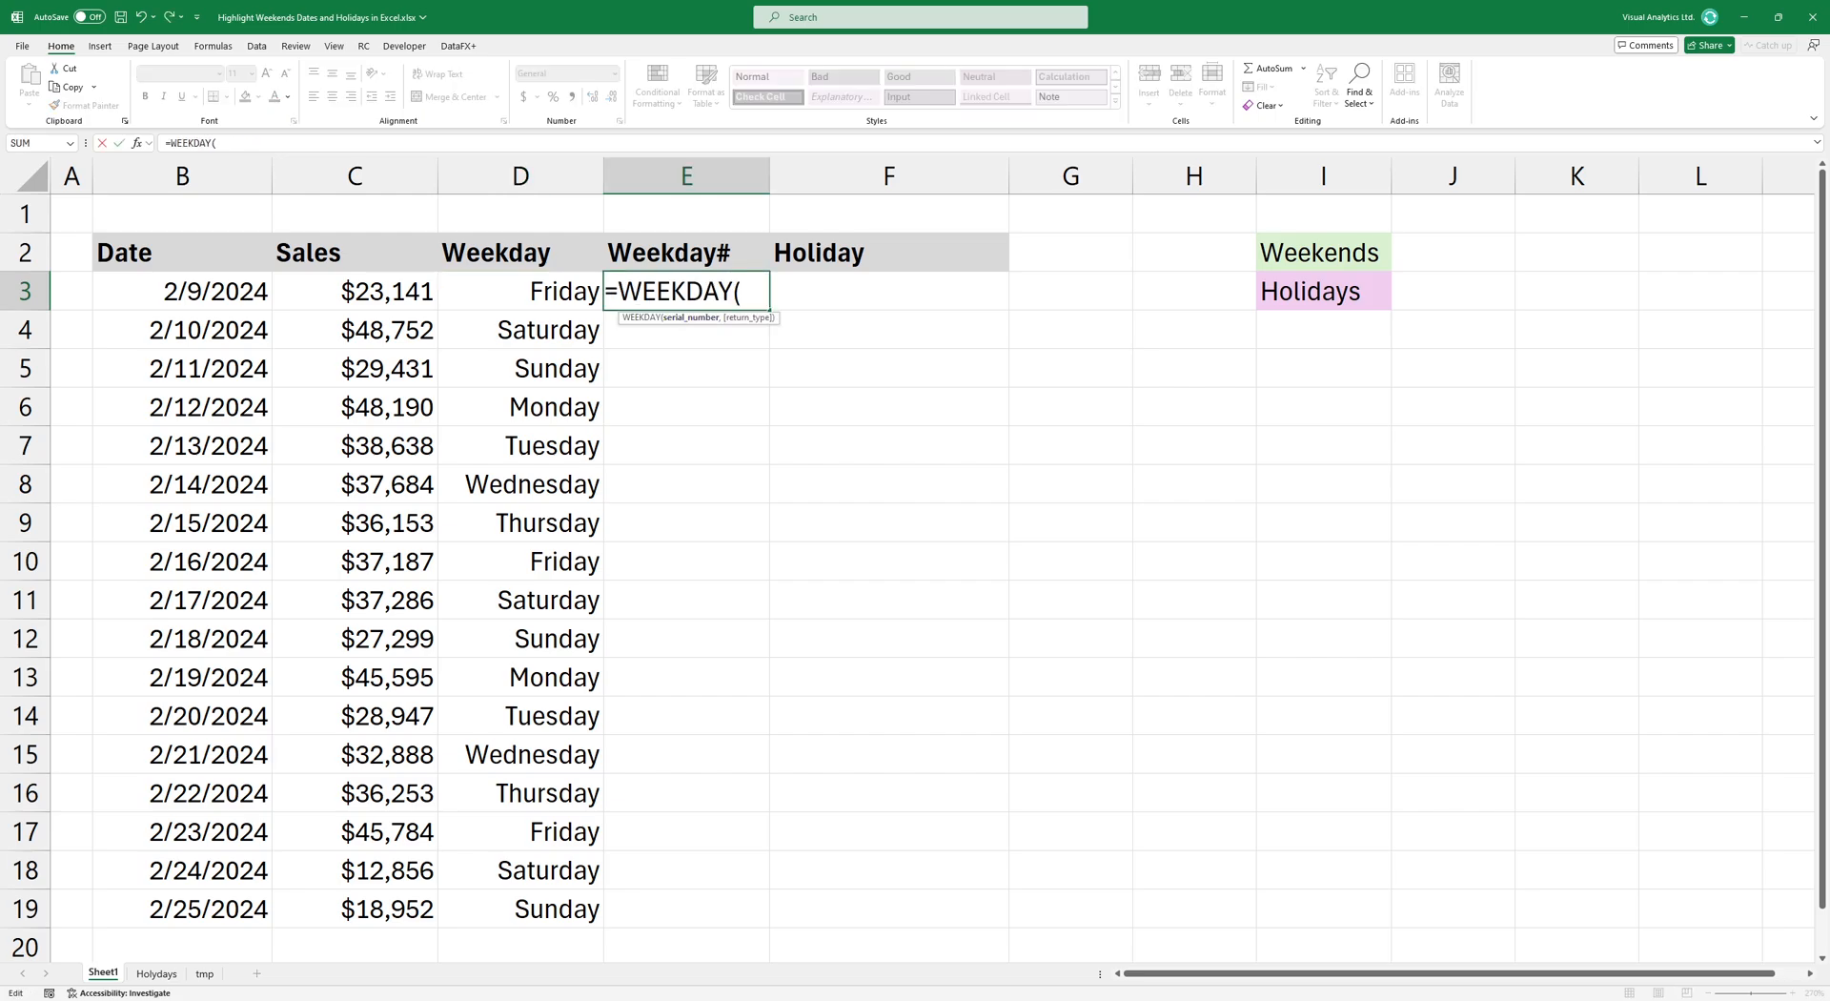
Complete =WEEKDAY(B3,2) in E3 so Monday counts as 1 through Sunday as 7.
{"action": "left_click", "coordinate": [182, 290]}
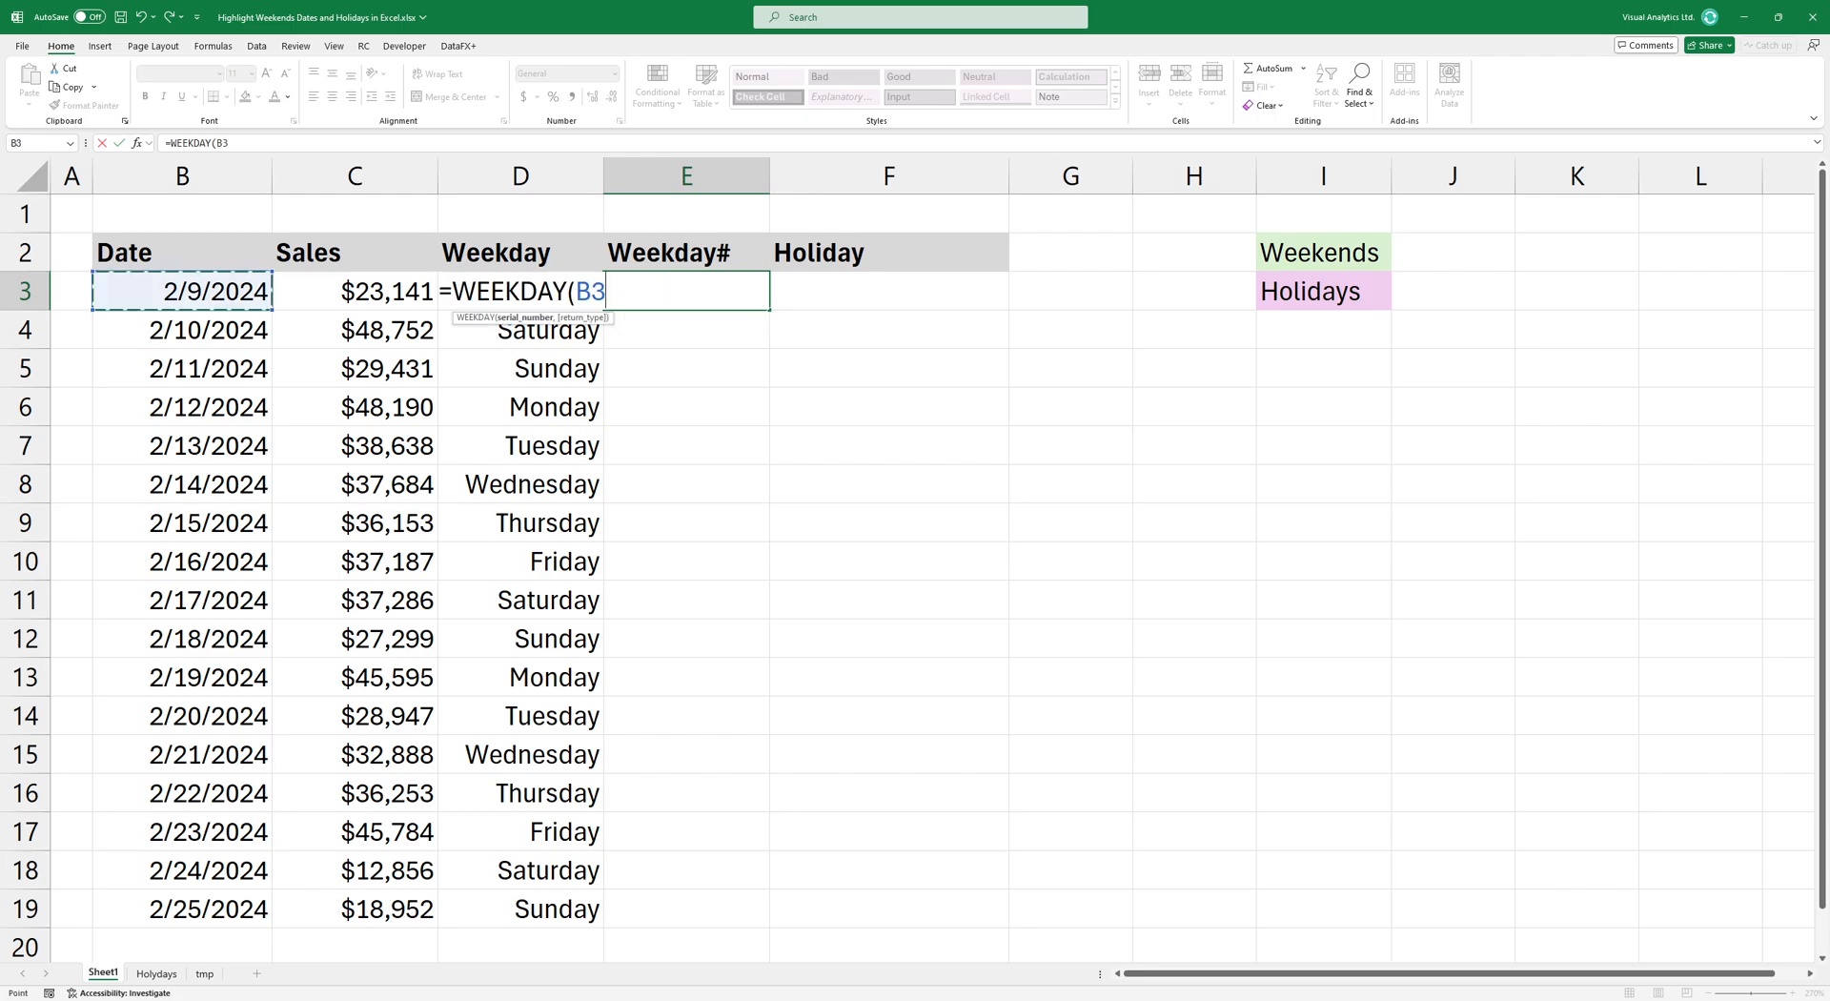
{"action": "type", "text": ","}
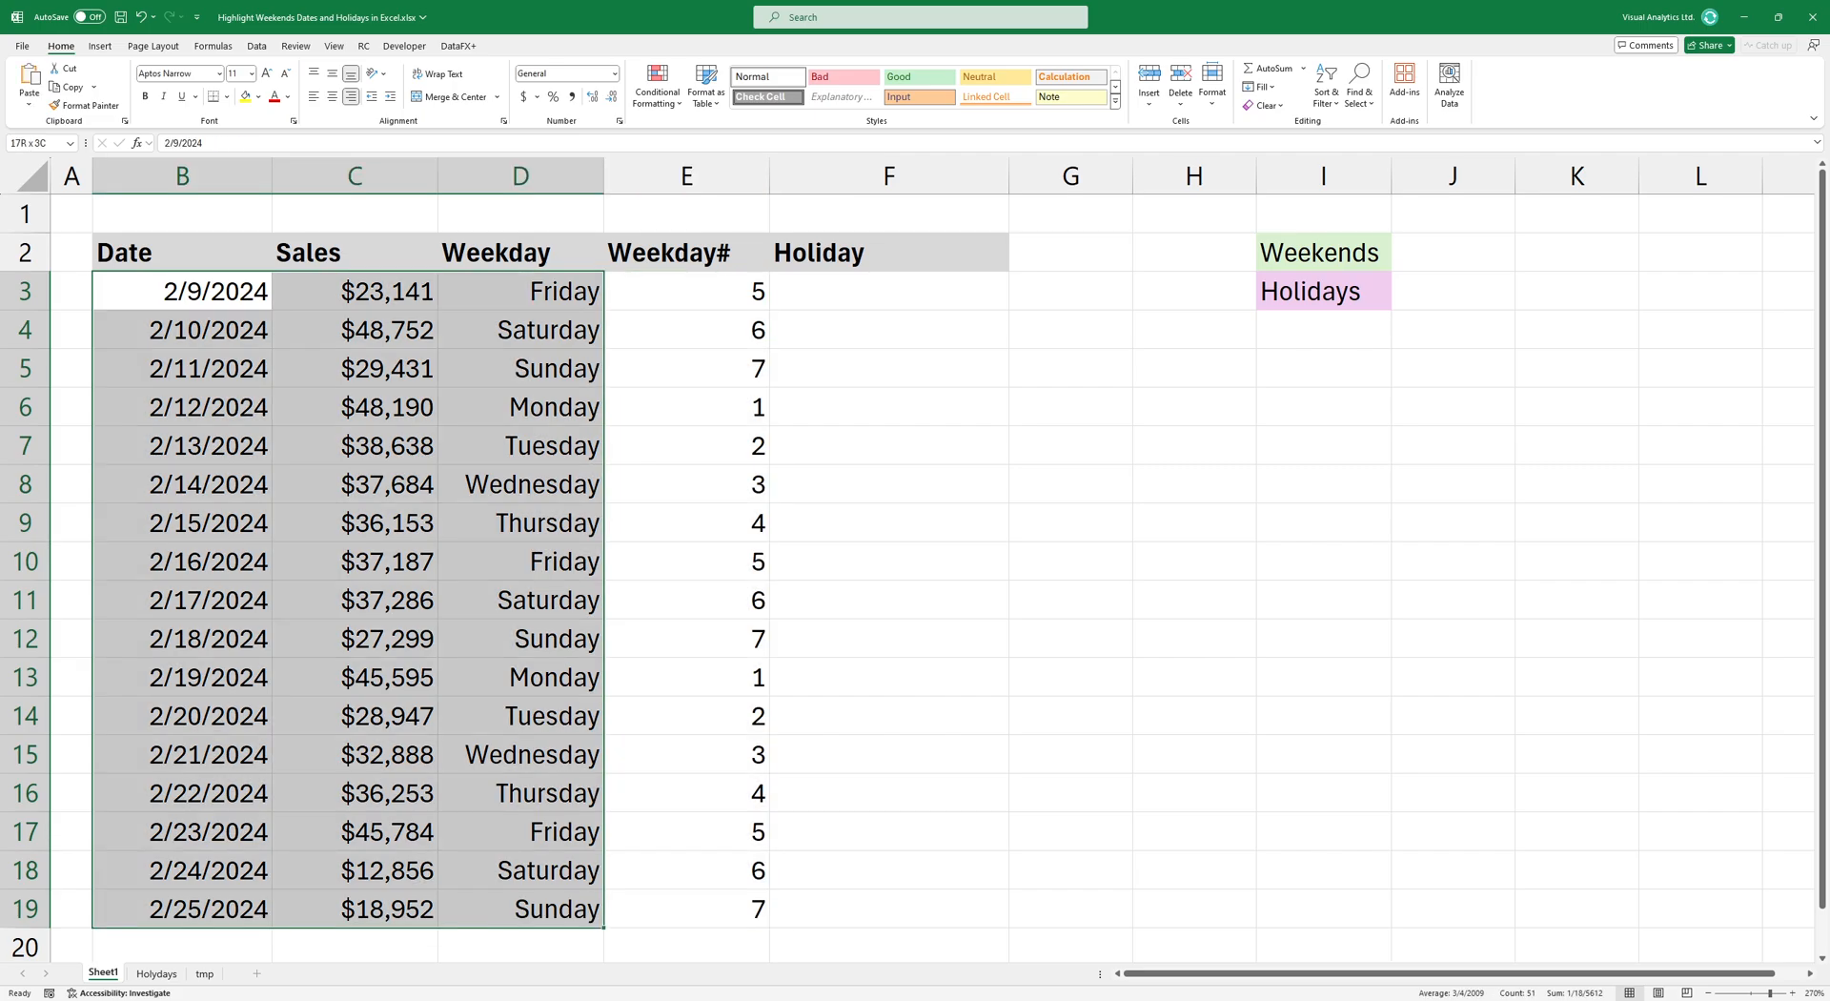
Add a conditional formatting rule =WEEKDAY(B3,2)>5 with light green fill to B3:D19.
{"action": "left_click", "coordinate": [182, 291]}
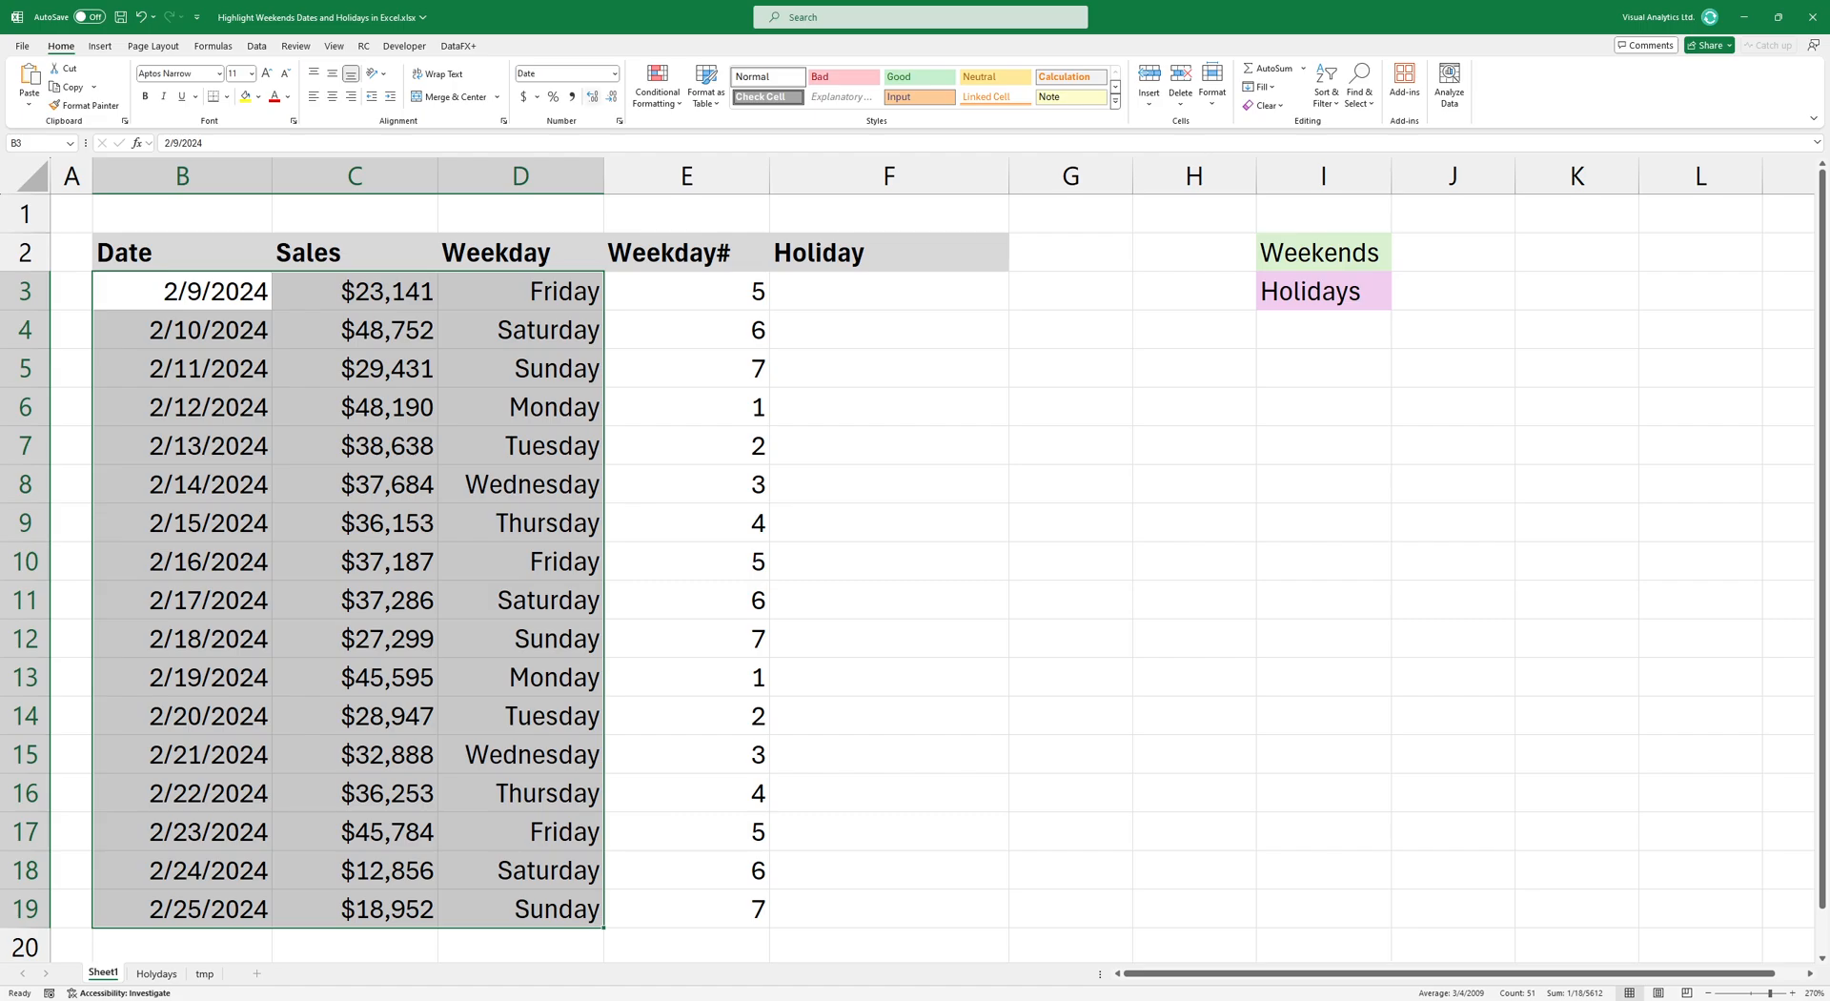
{"action": "left_click", "coordinate": [656, 84]}
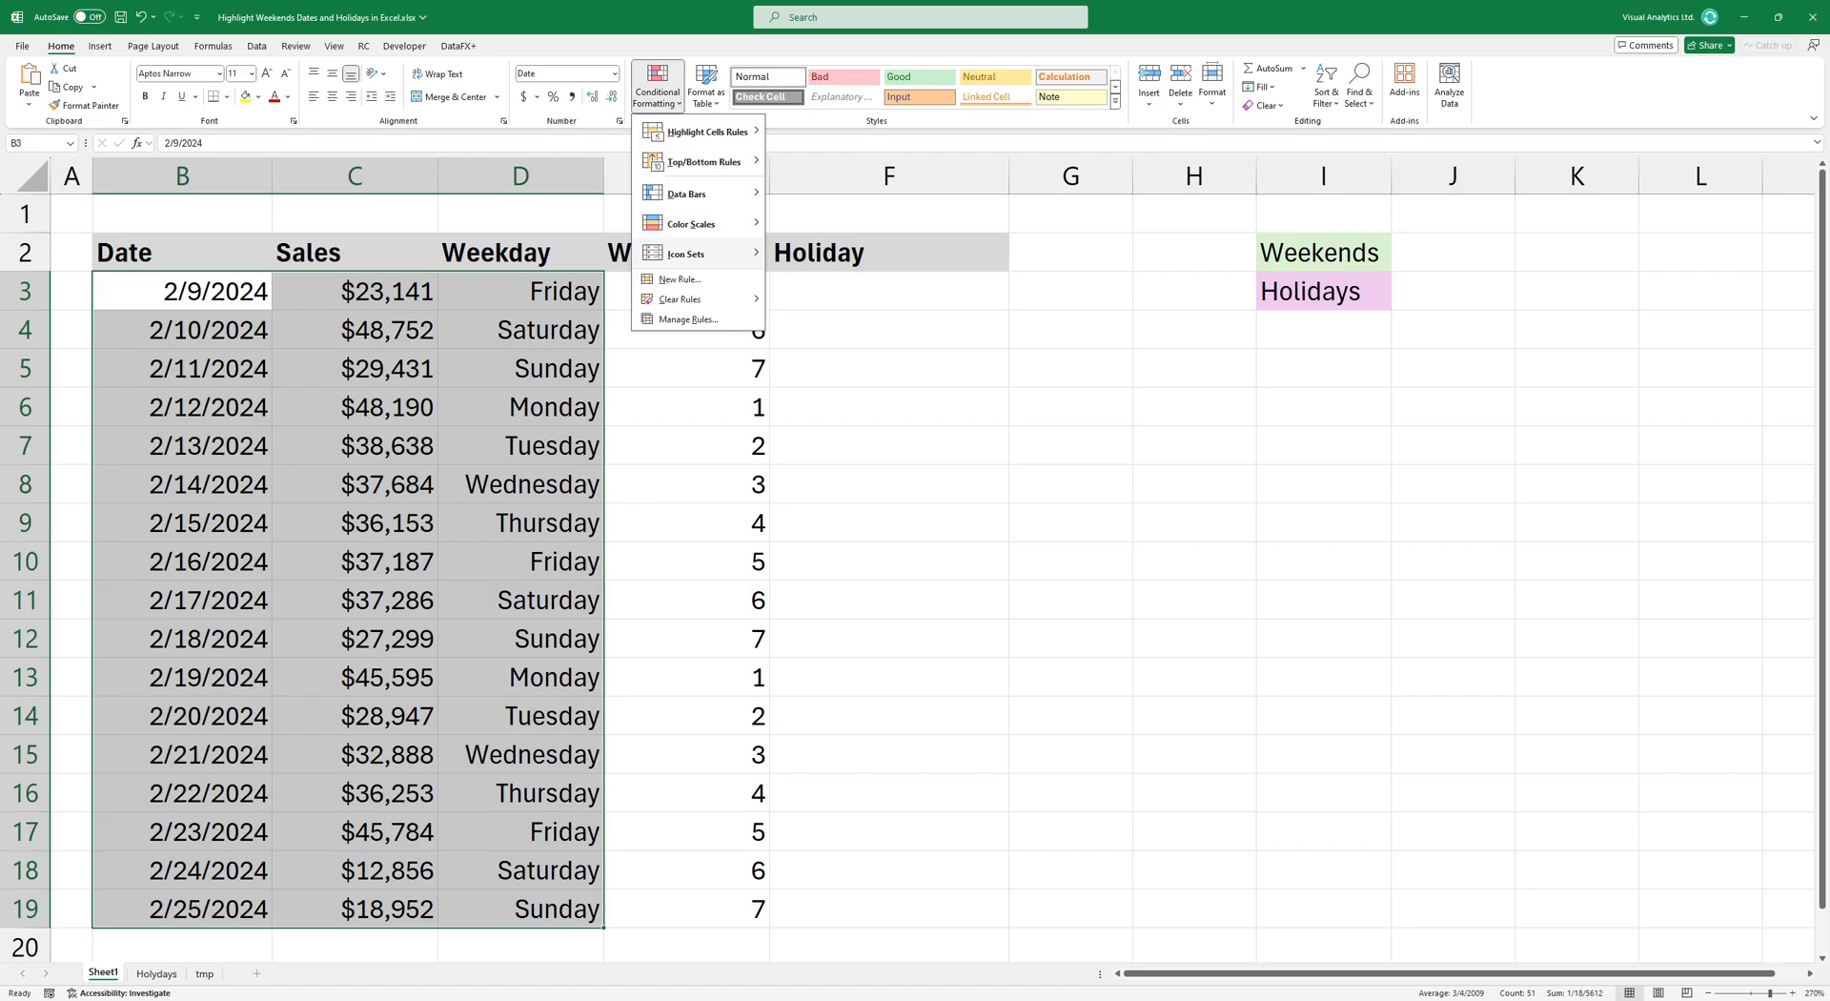
{"action": "left_click", "coordinate": [680, 278]}
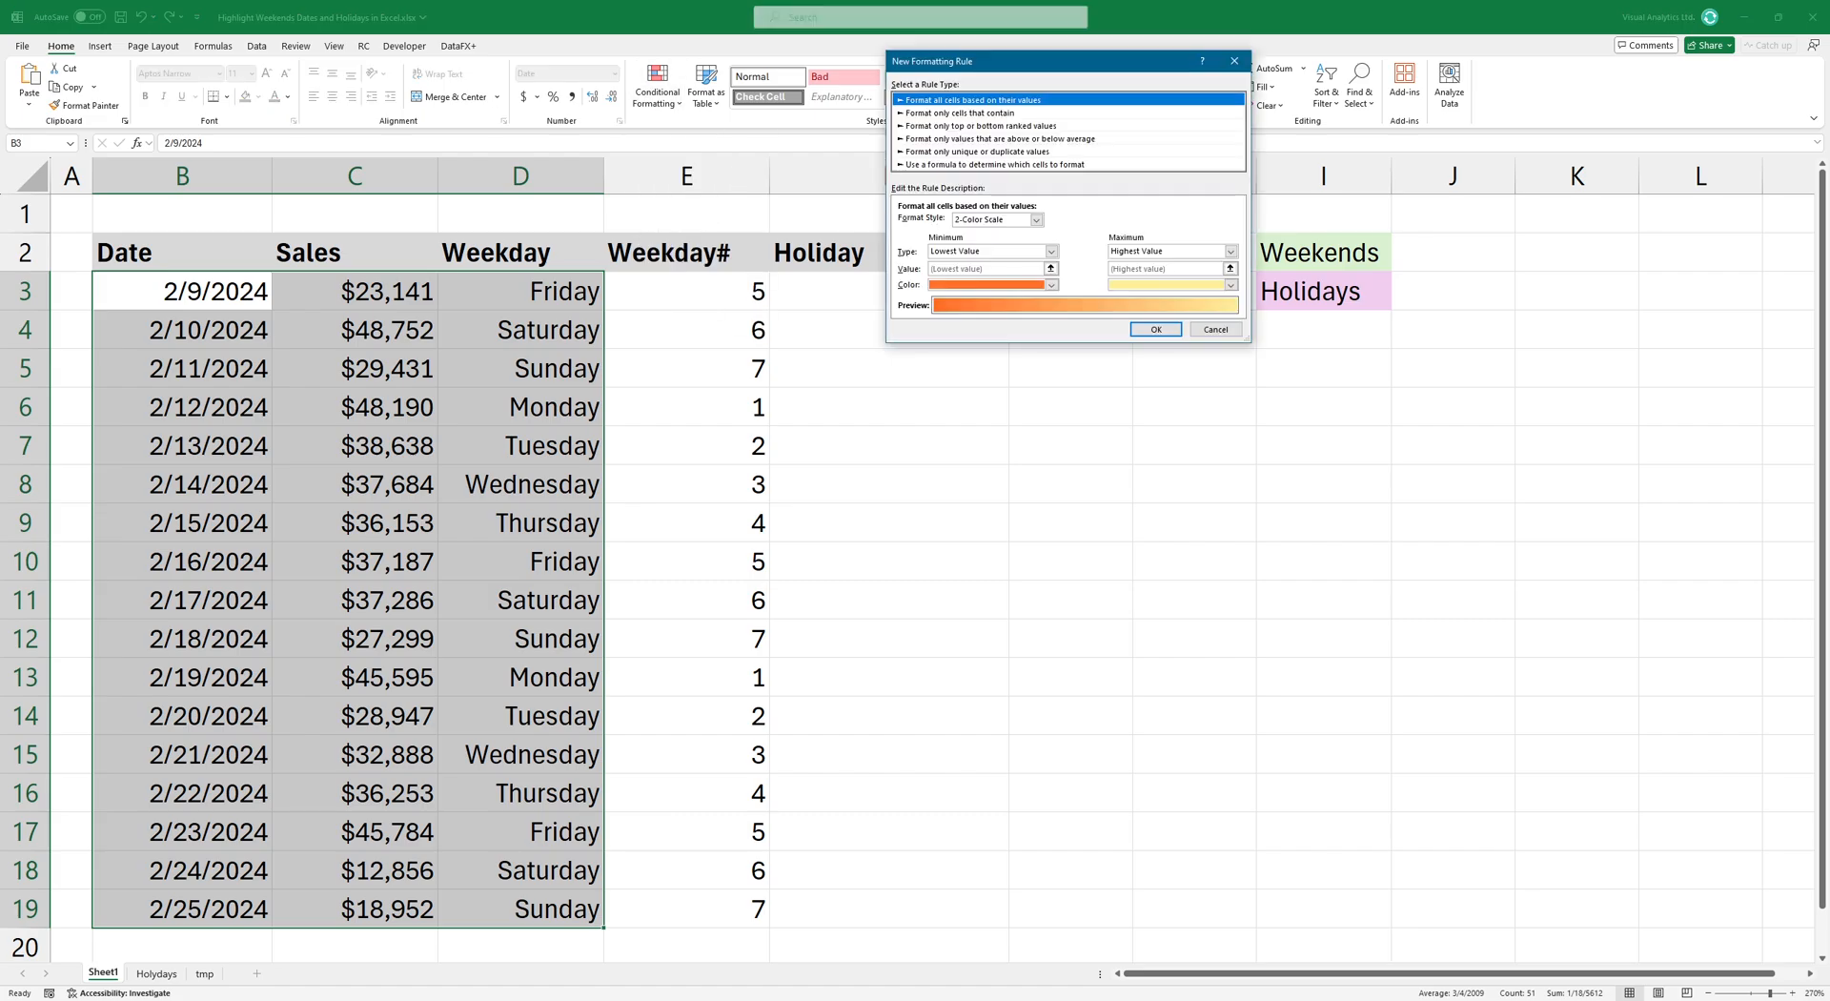
{"action": "left_click", "coordinate": [991, 163]}
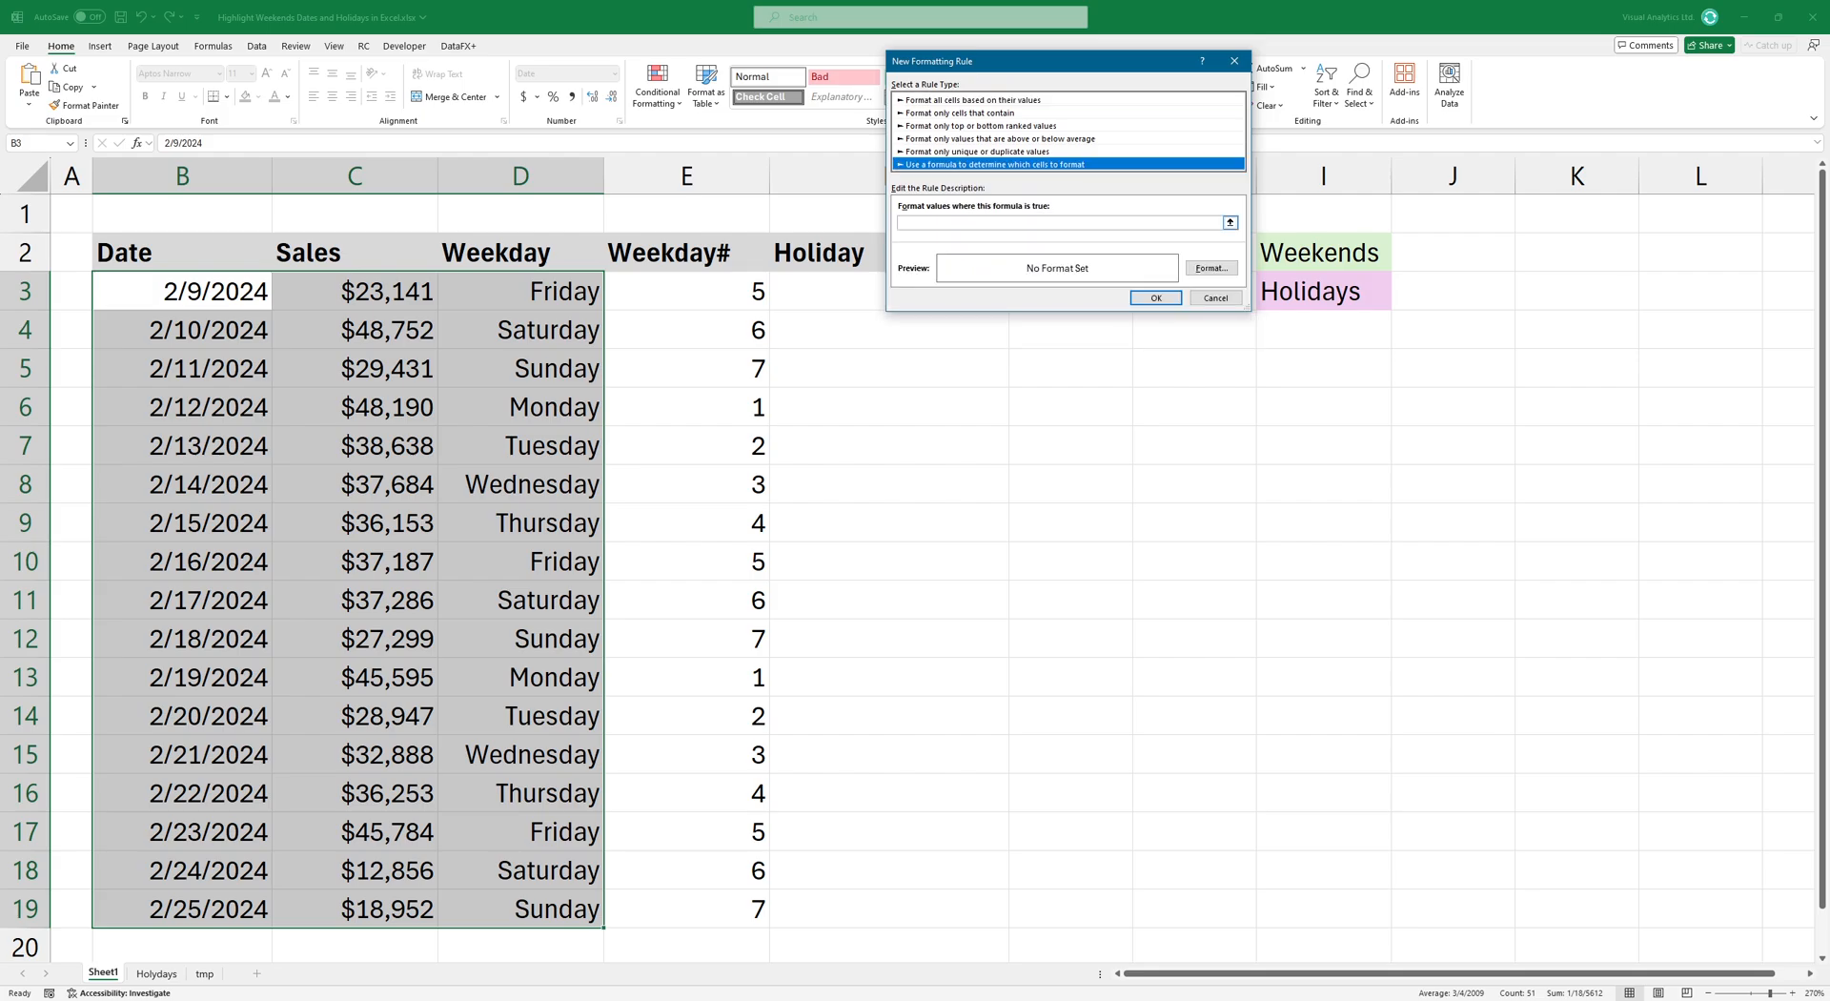
{"action": "type", "text": "=WEEKDAY(B3,2)"}
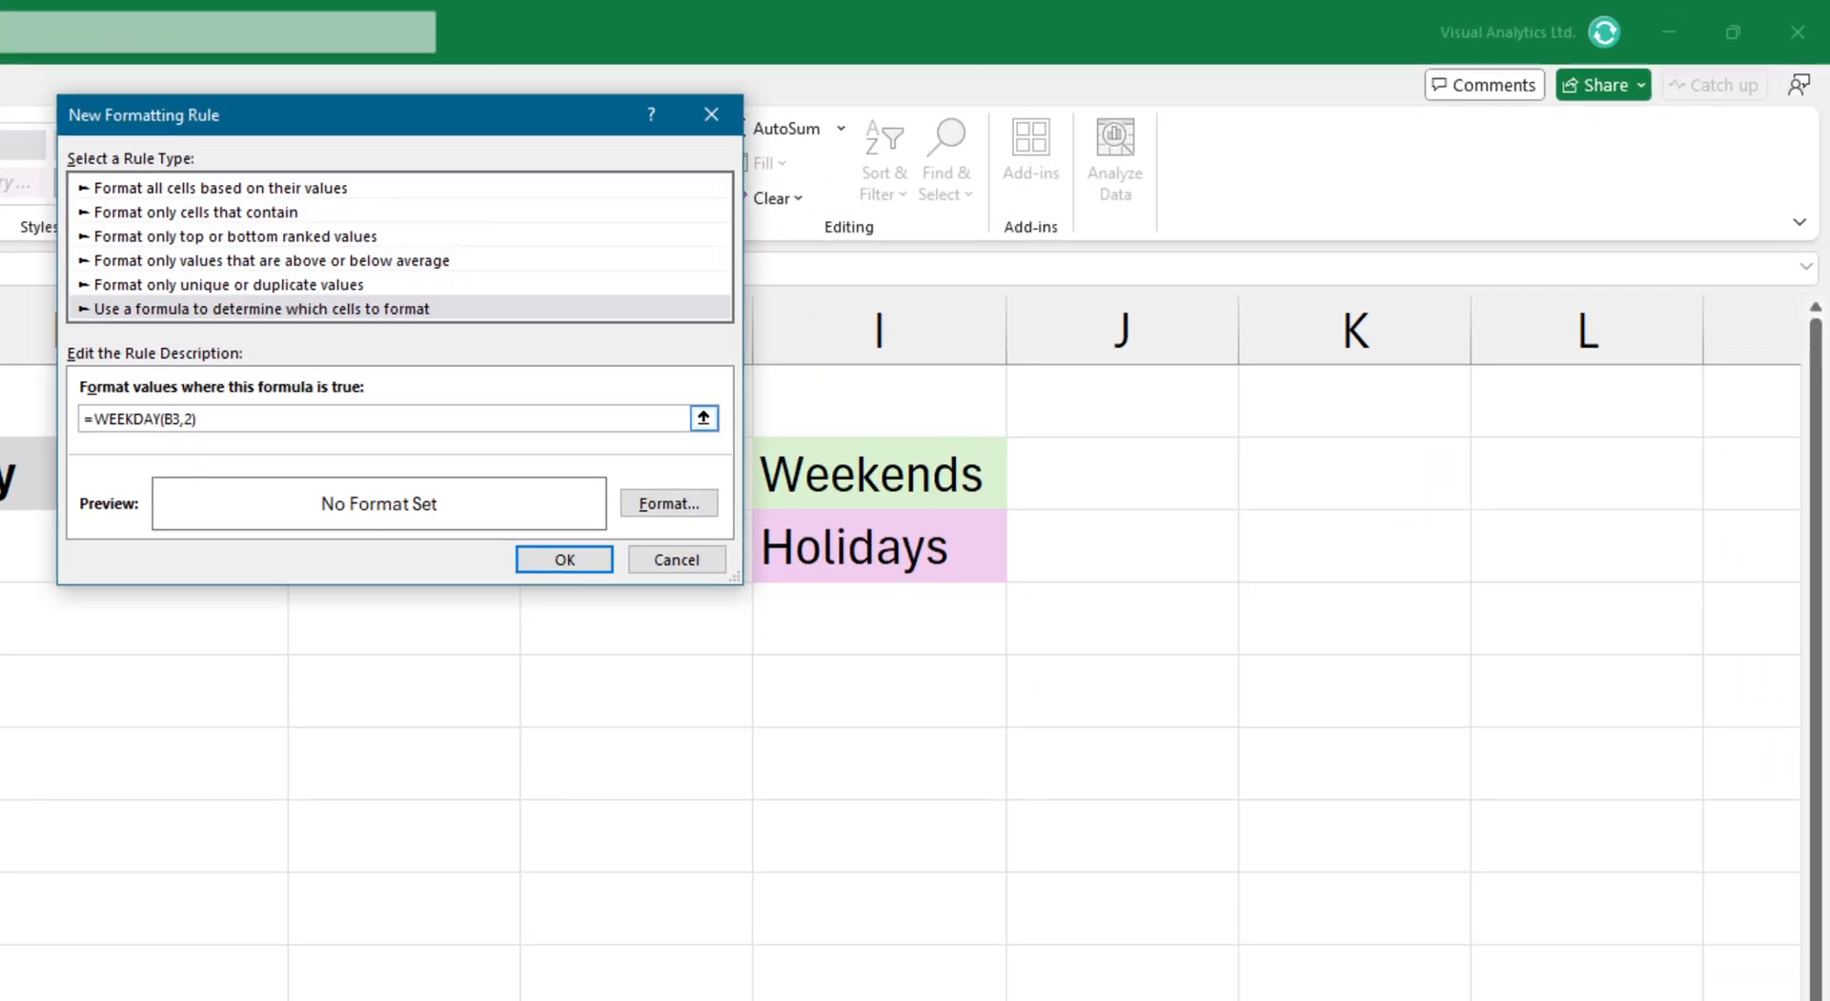
{"action": "type", "text": ">"}
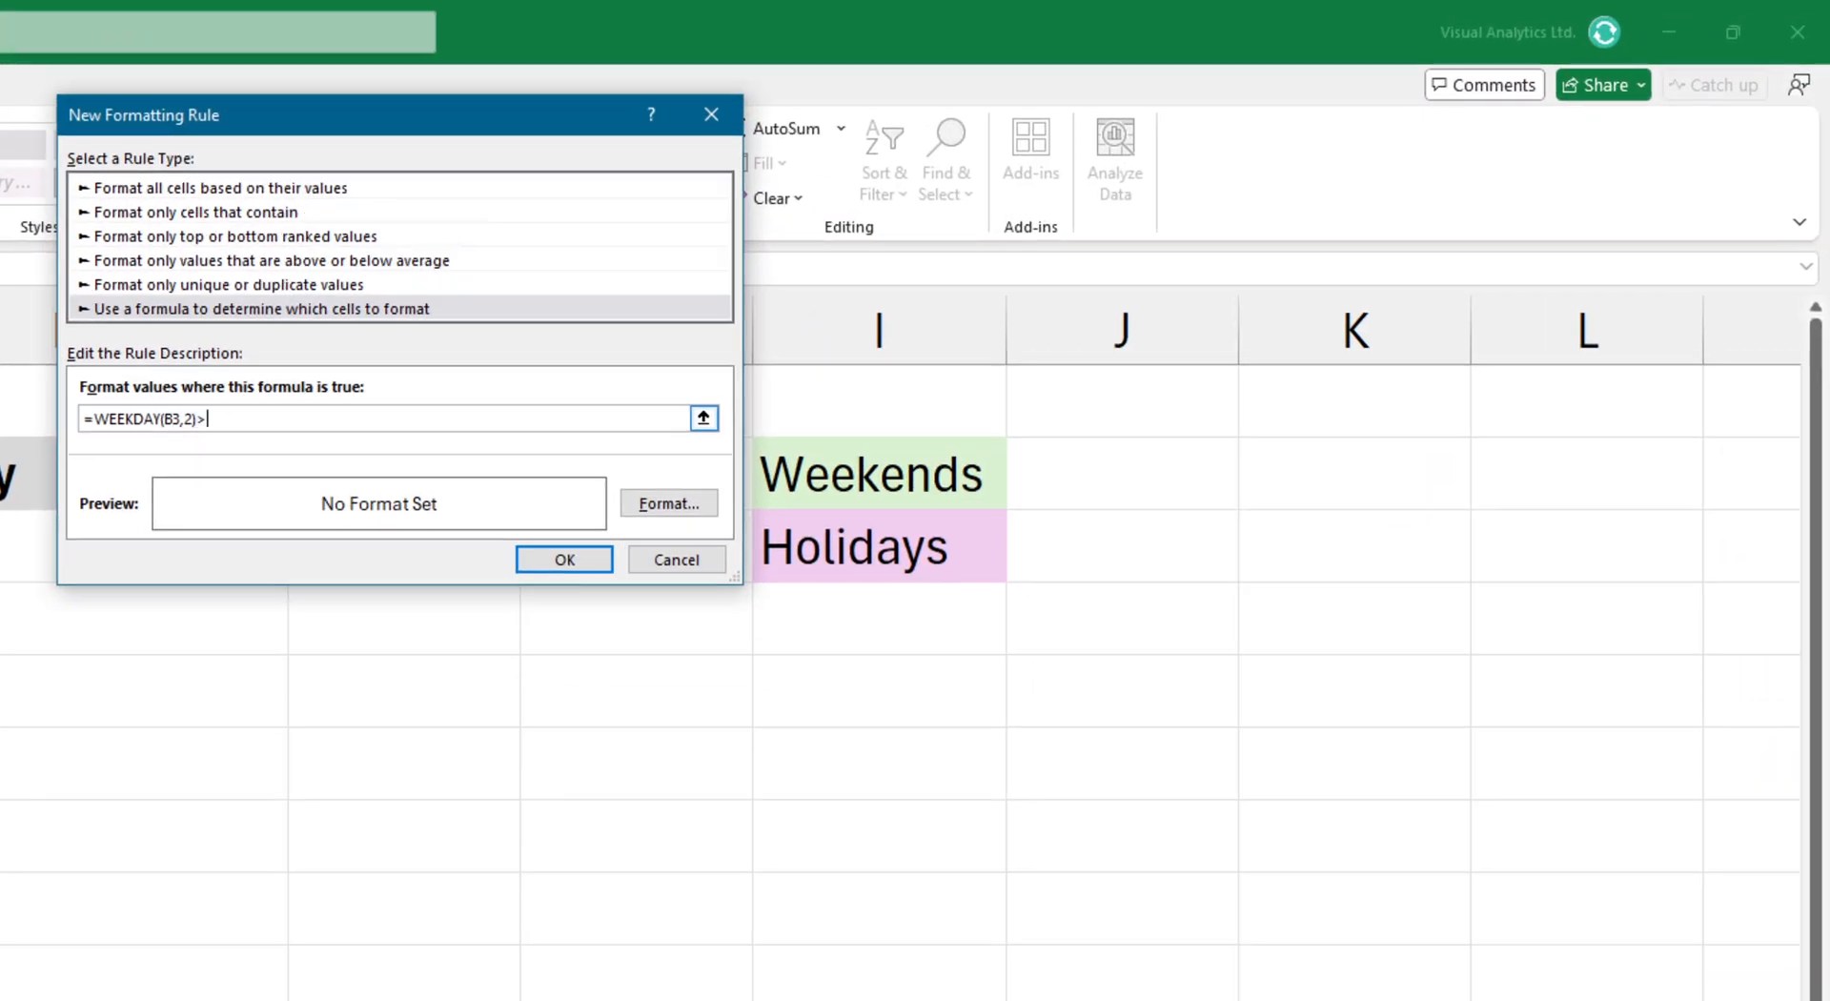
{"action": "type", "text": "5"}
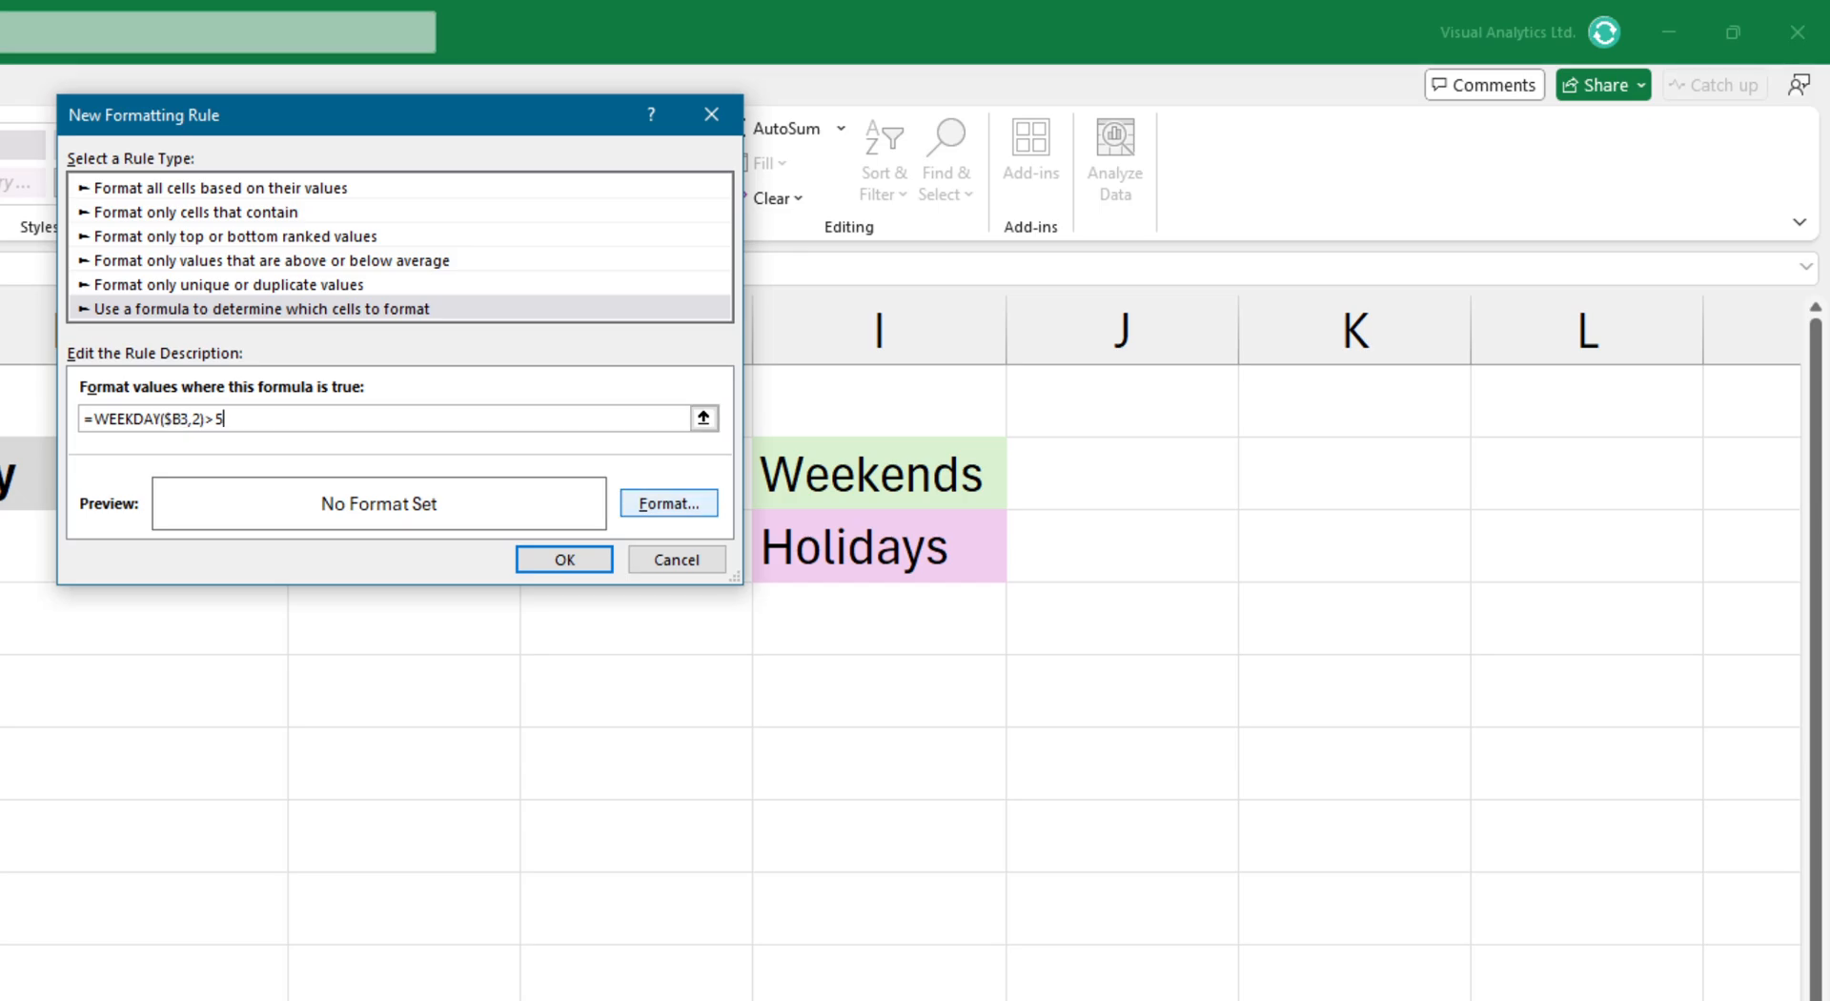
{"action": "left_click", "coordinate": [667, 502]}
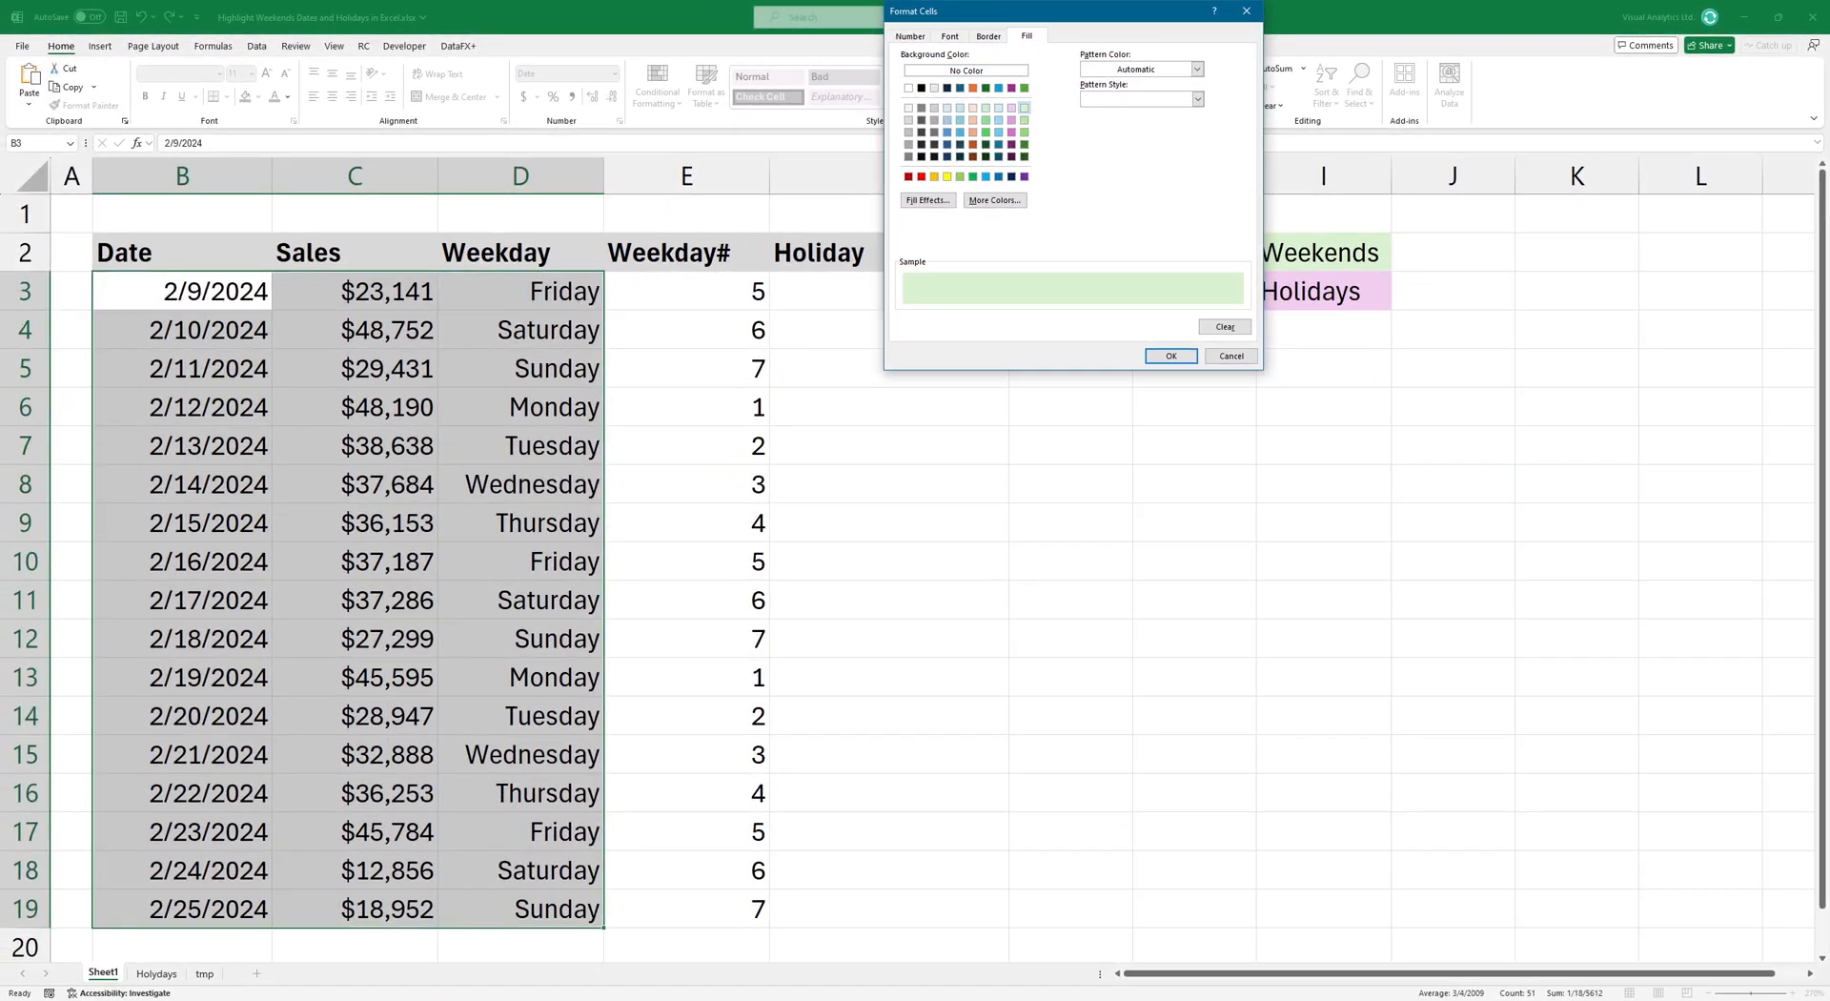
{"action": "left_click", "coordinate": [1170, 355]}
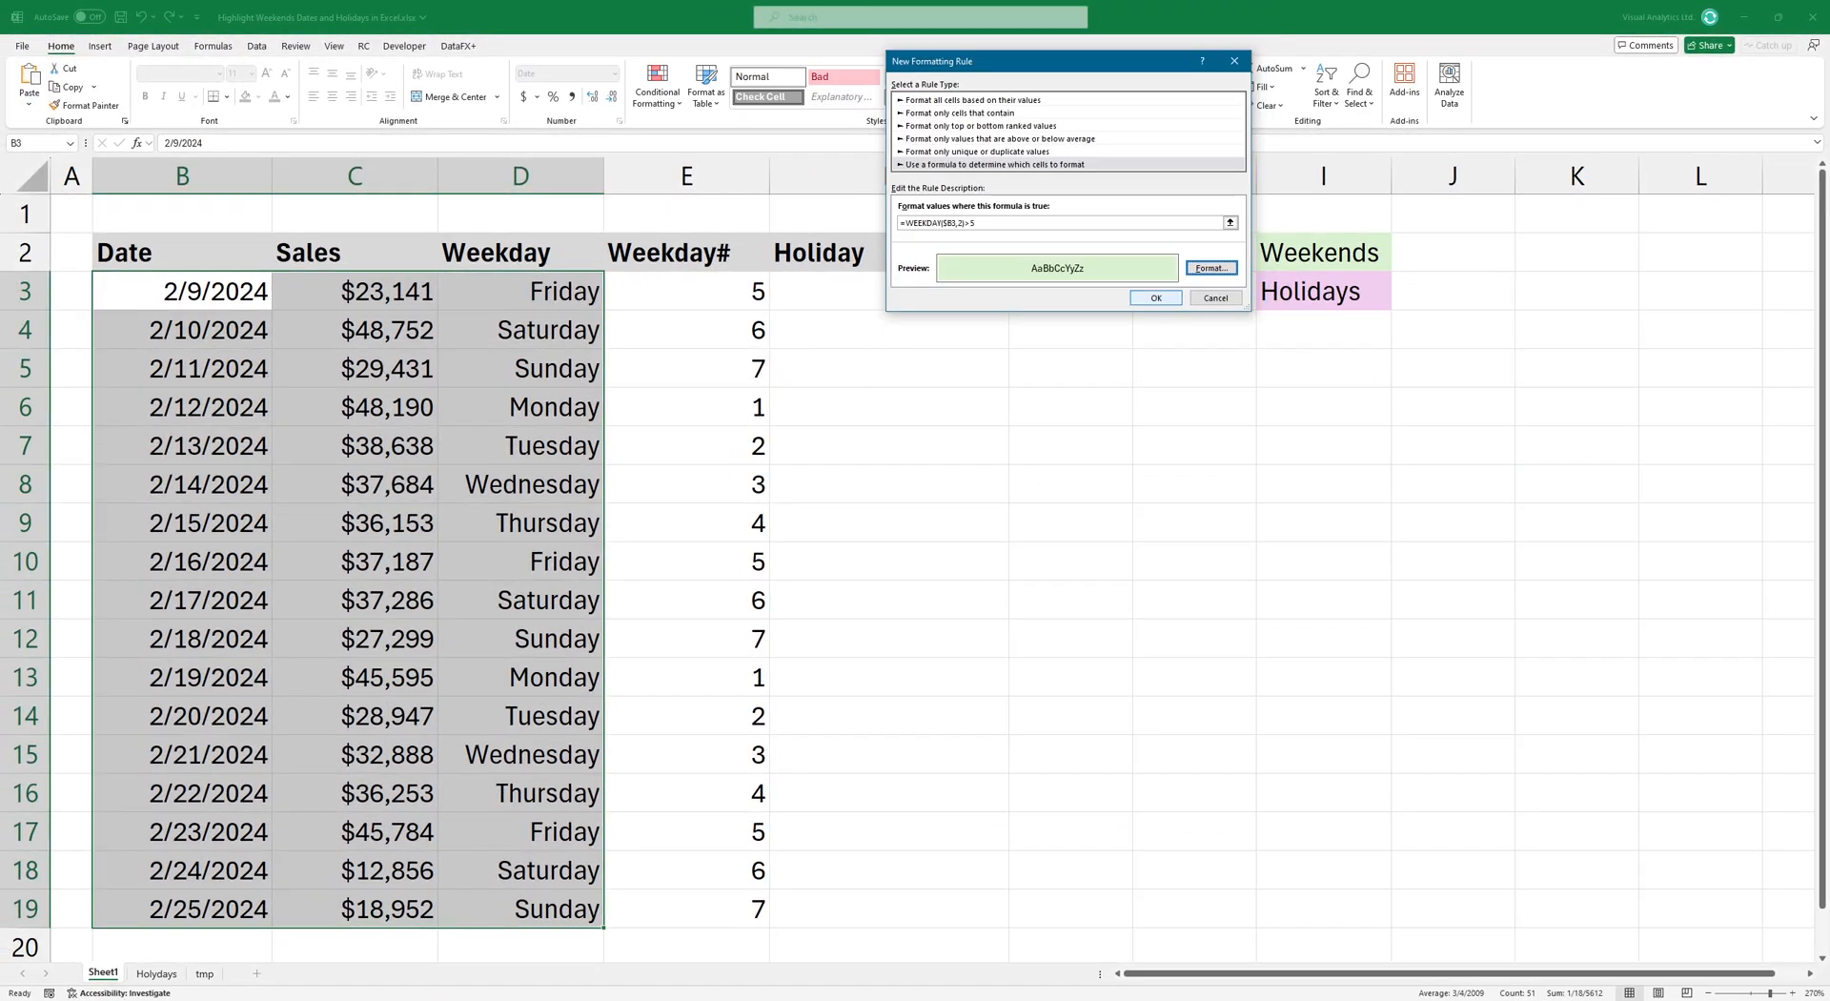
{"action": "left_click", "coordinate": [1155, 297]}
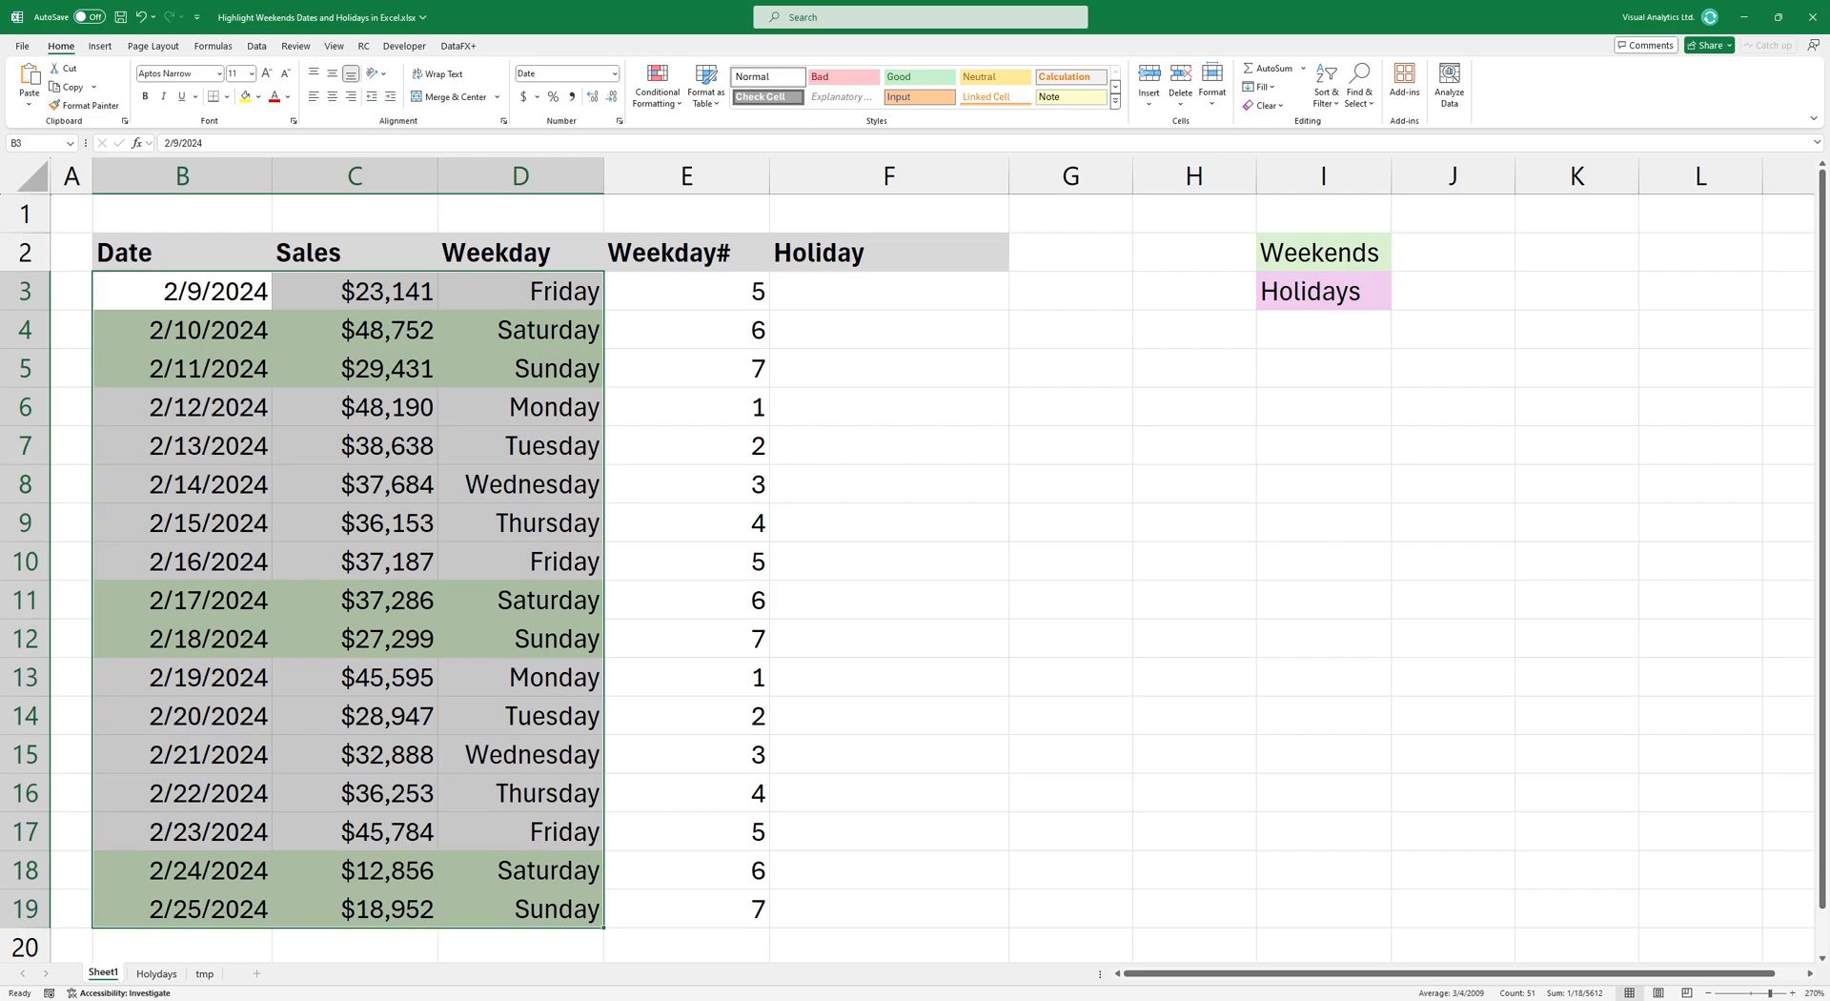
Enter =ISNUMBER(VLOOKUP(B3,Holydays!$C$3:$C$13,1,FALSE)) in F3 to flag holiday dates.
{"action": "type", "text": "=VLOOKUP("}
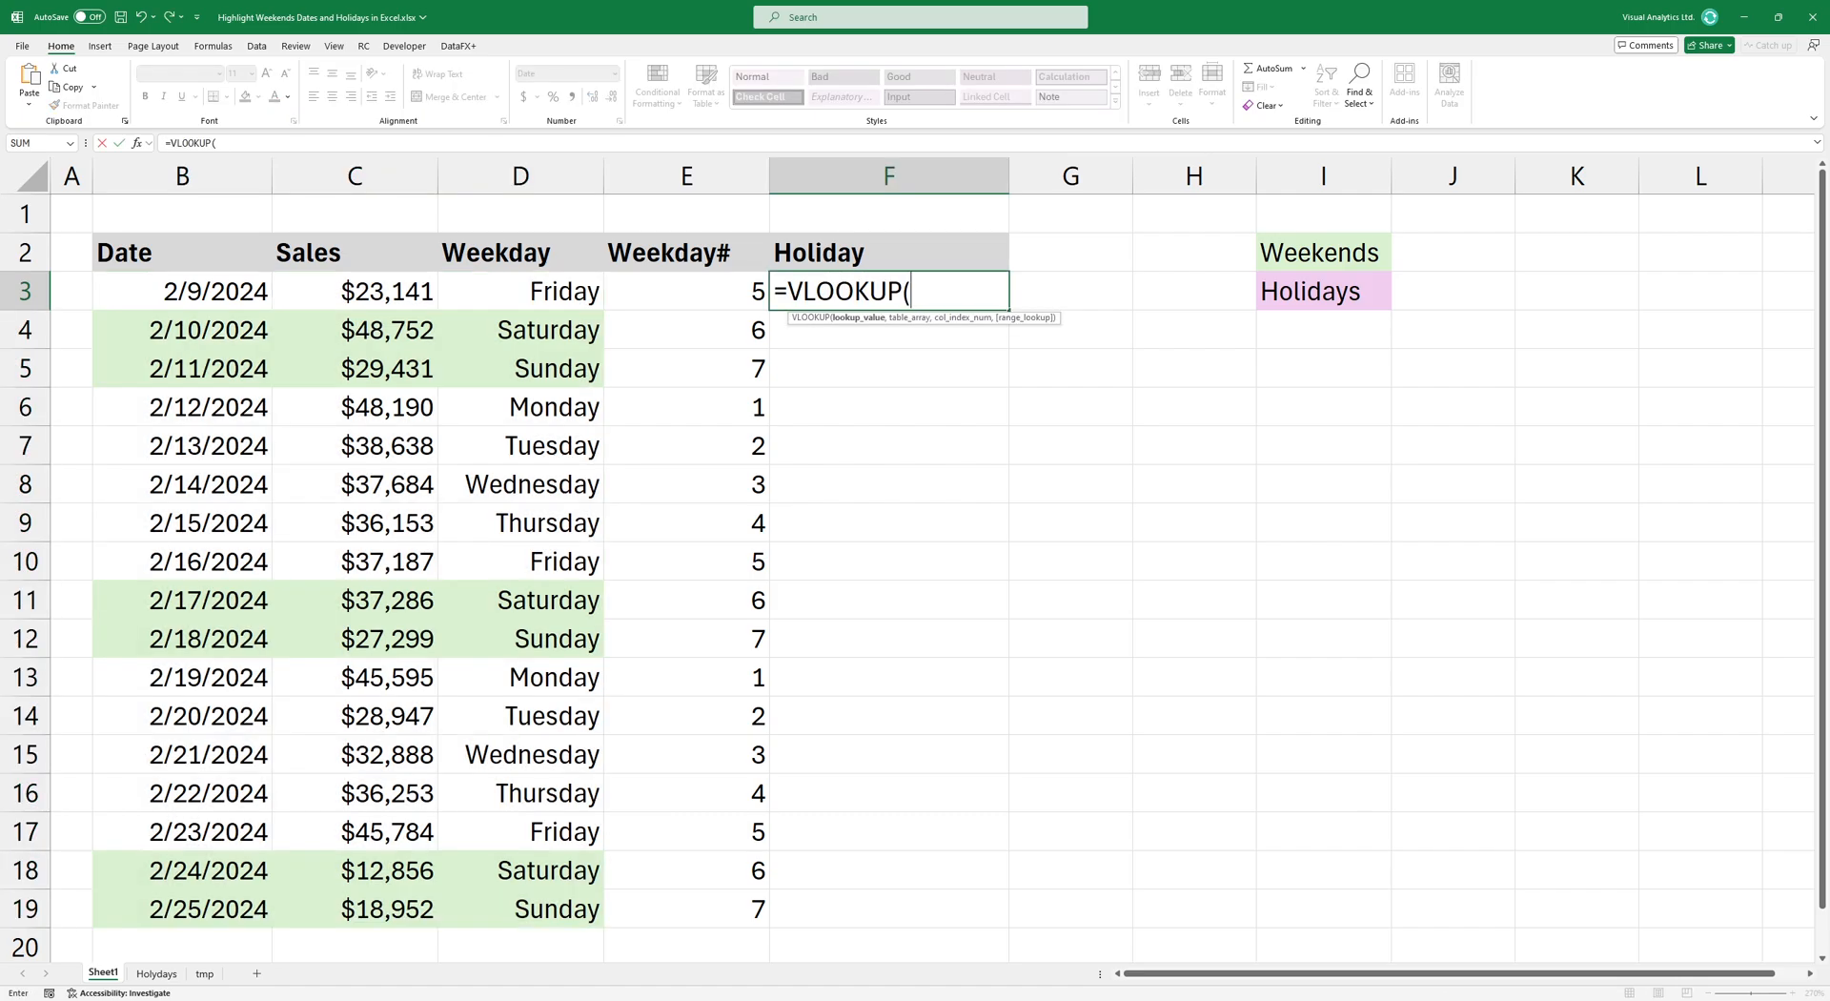
{"action": "left_click", "coordinate": [182, 290]}
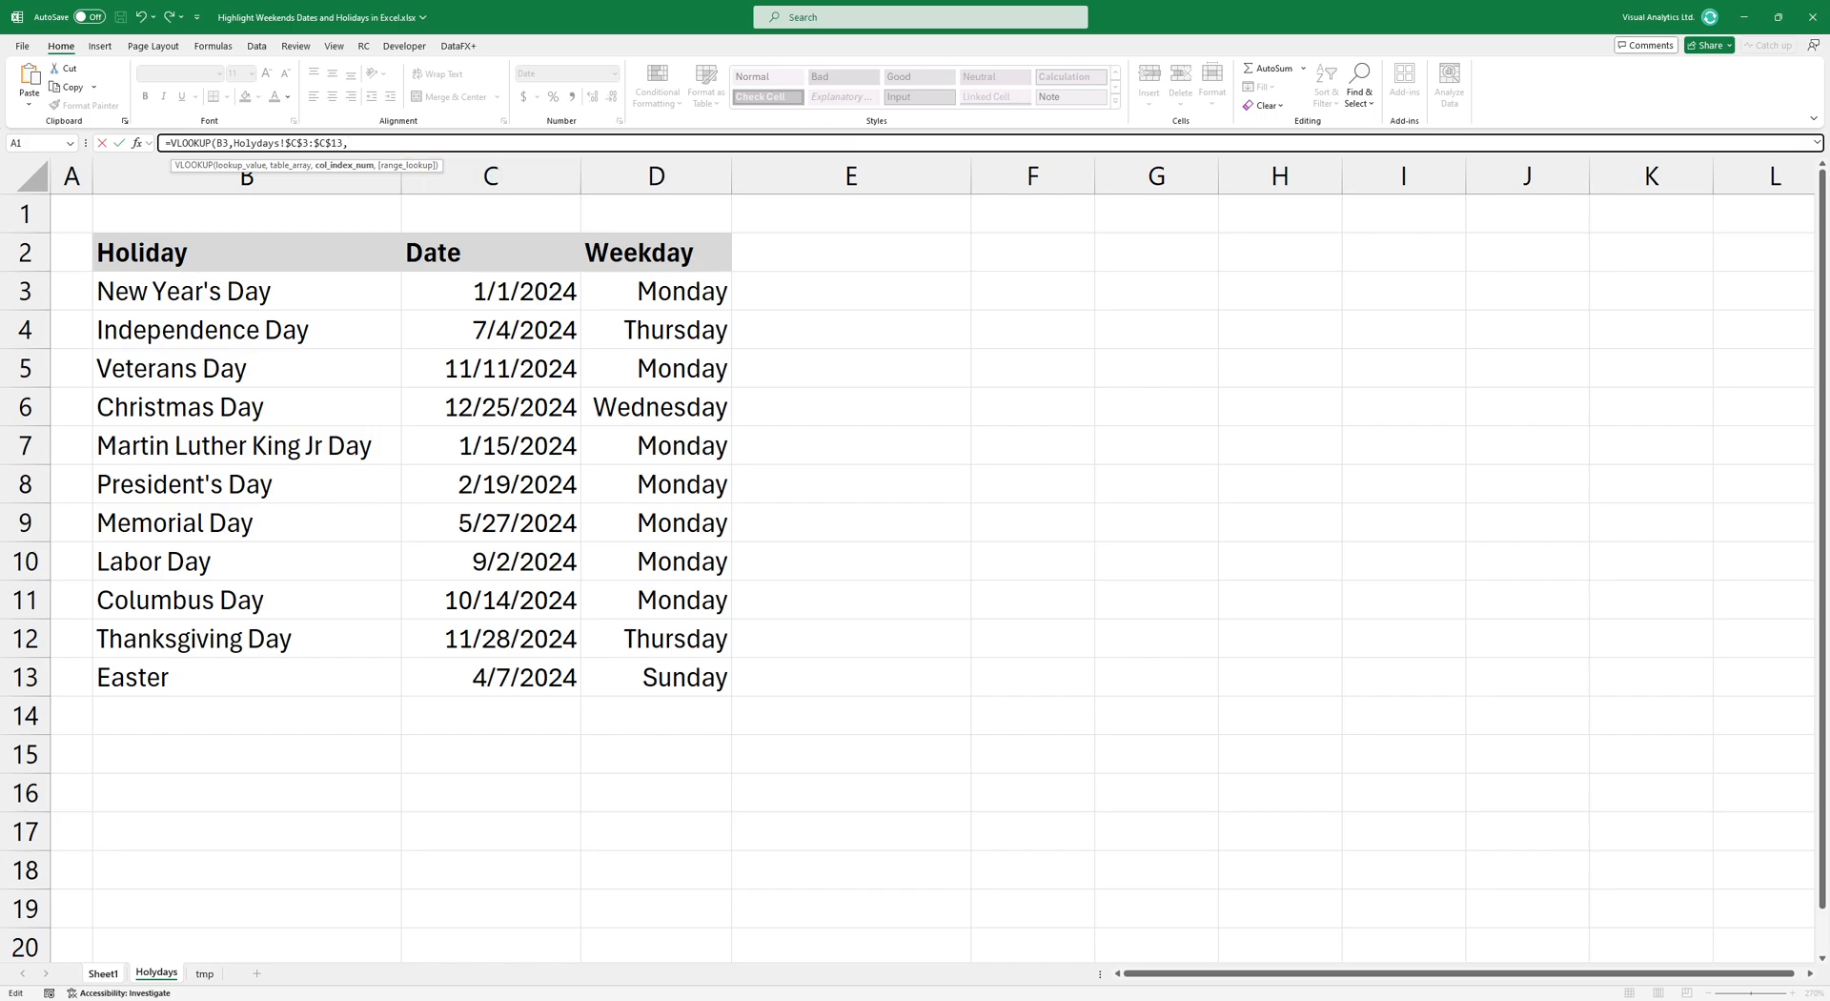
{"action": "type", "text": "1,"}
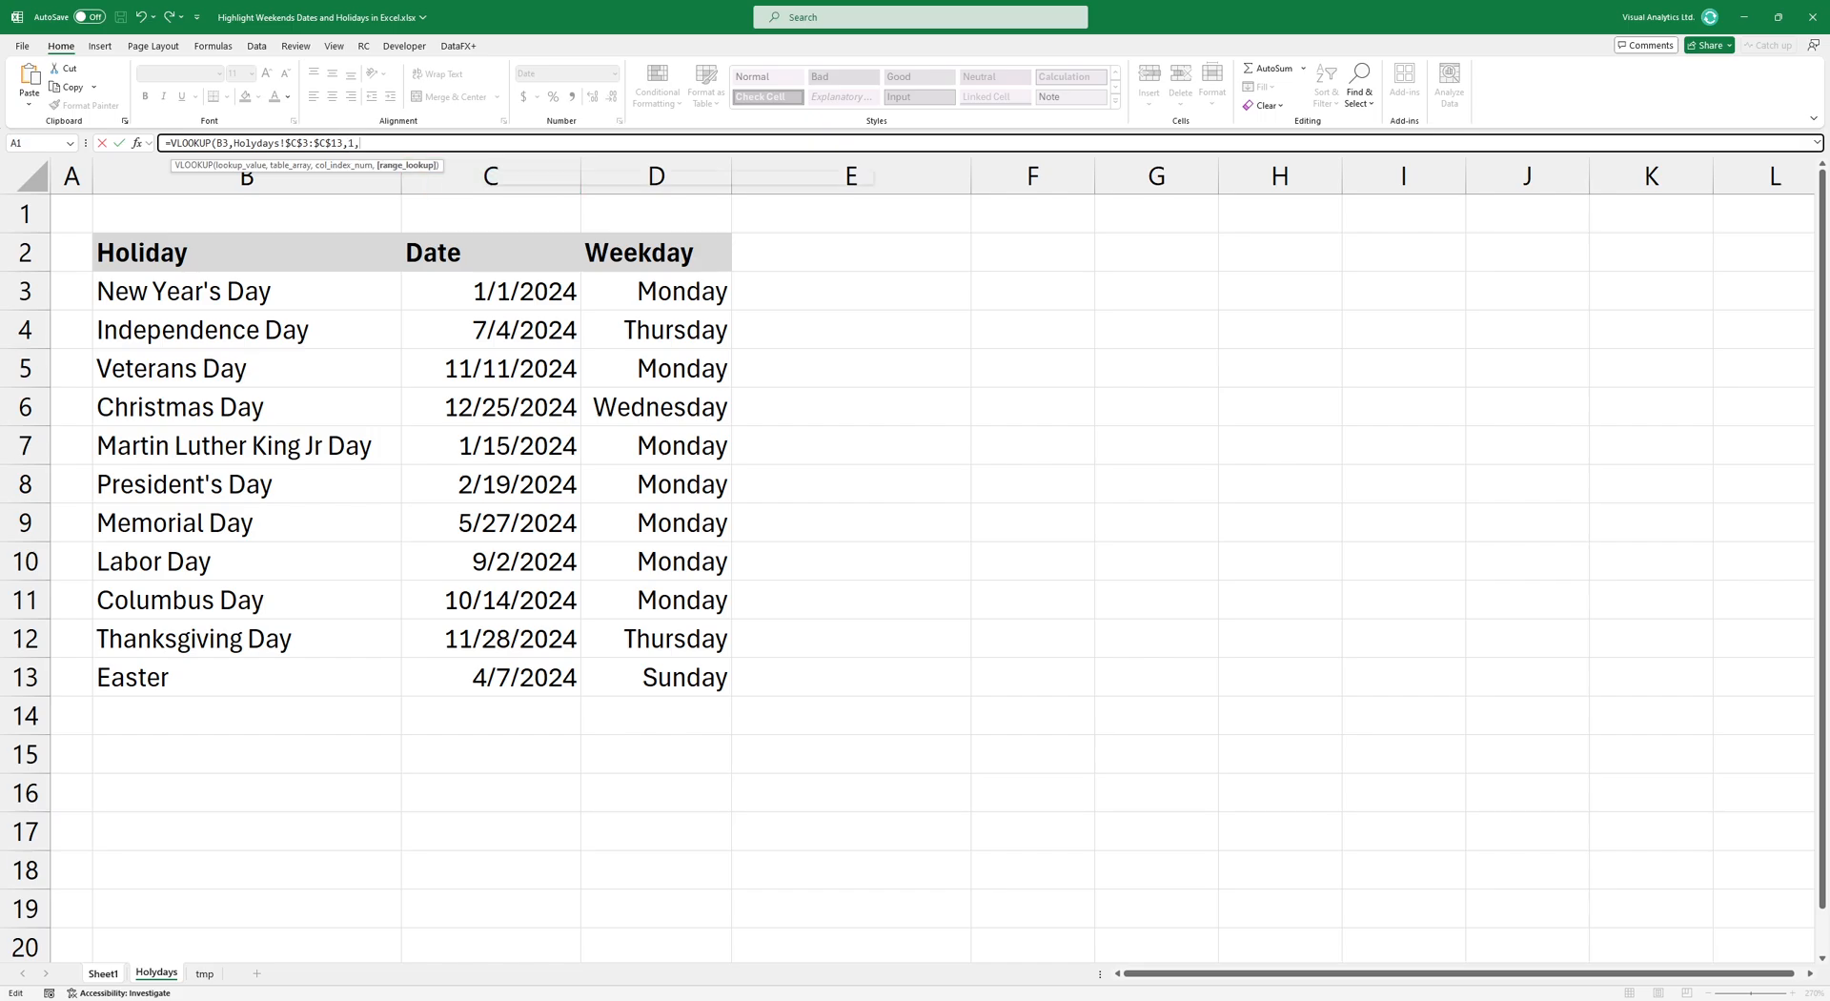
{"action": "type", "text": ","}
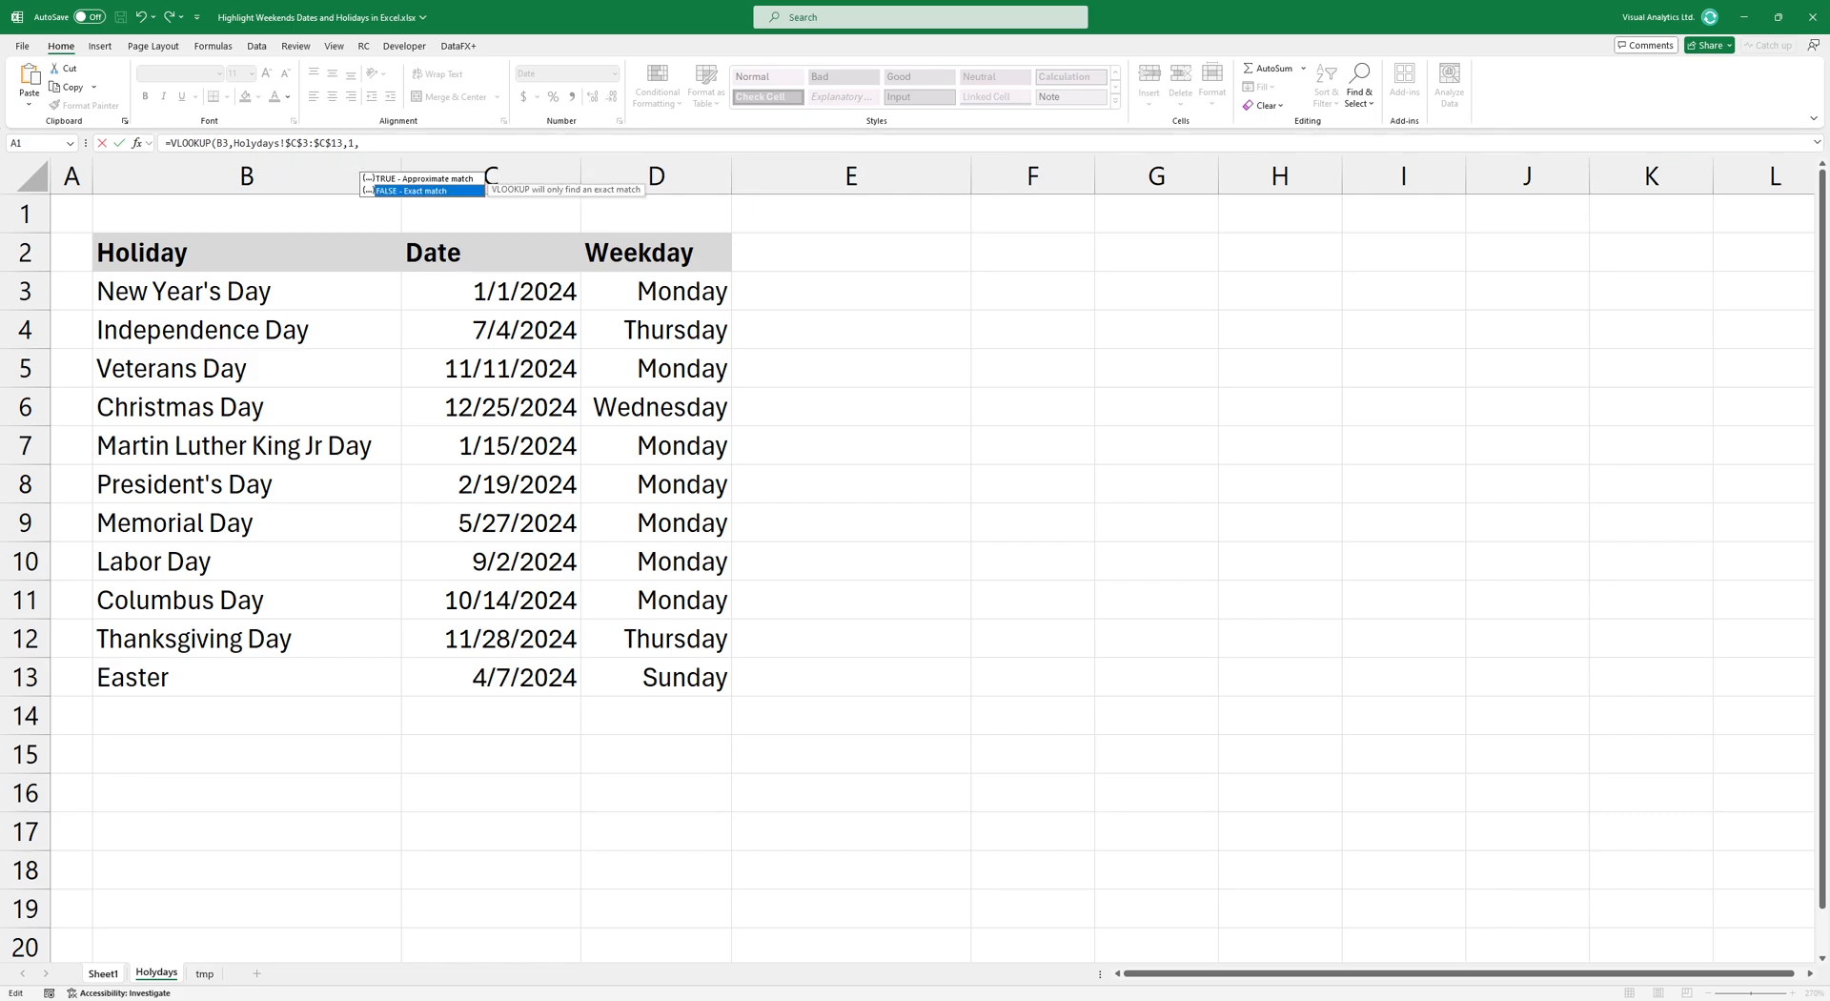
{"action": "left_click", "coordinate": [103, 971]}
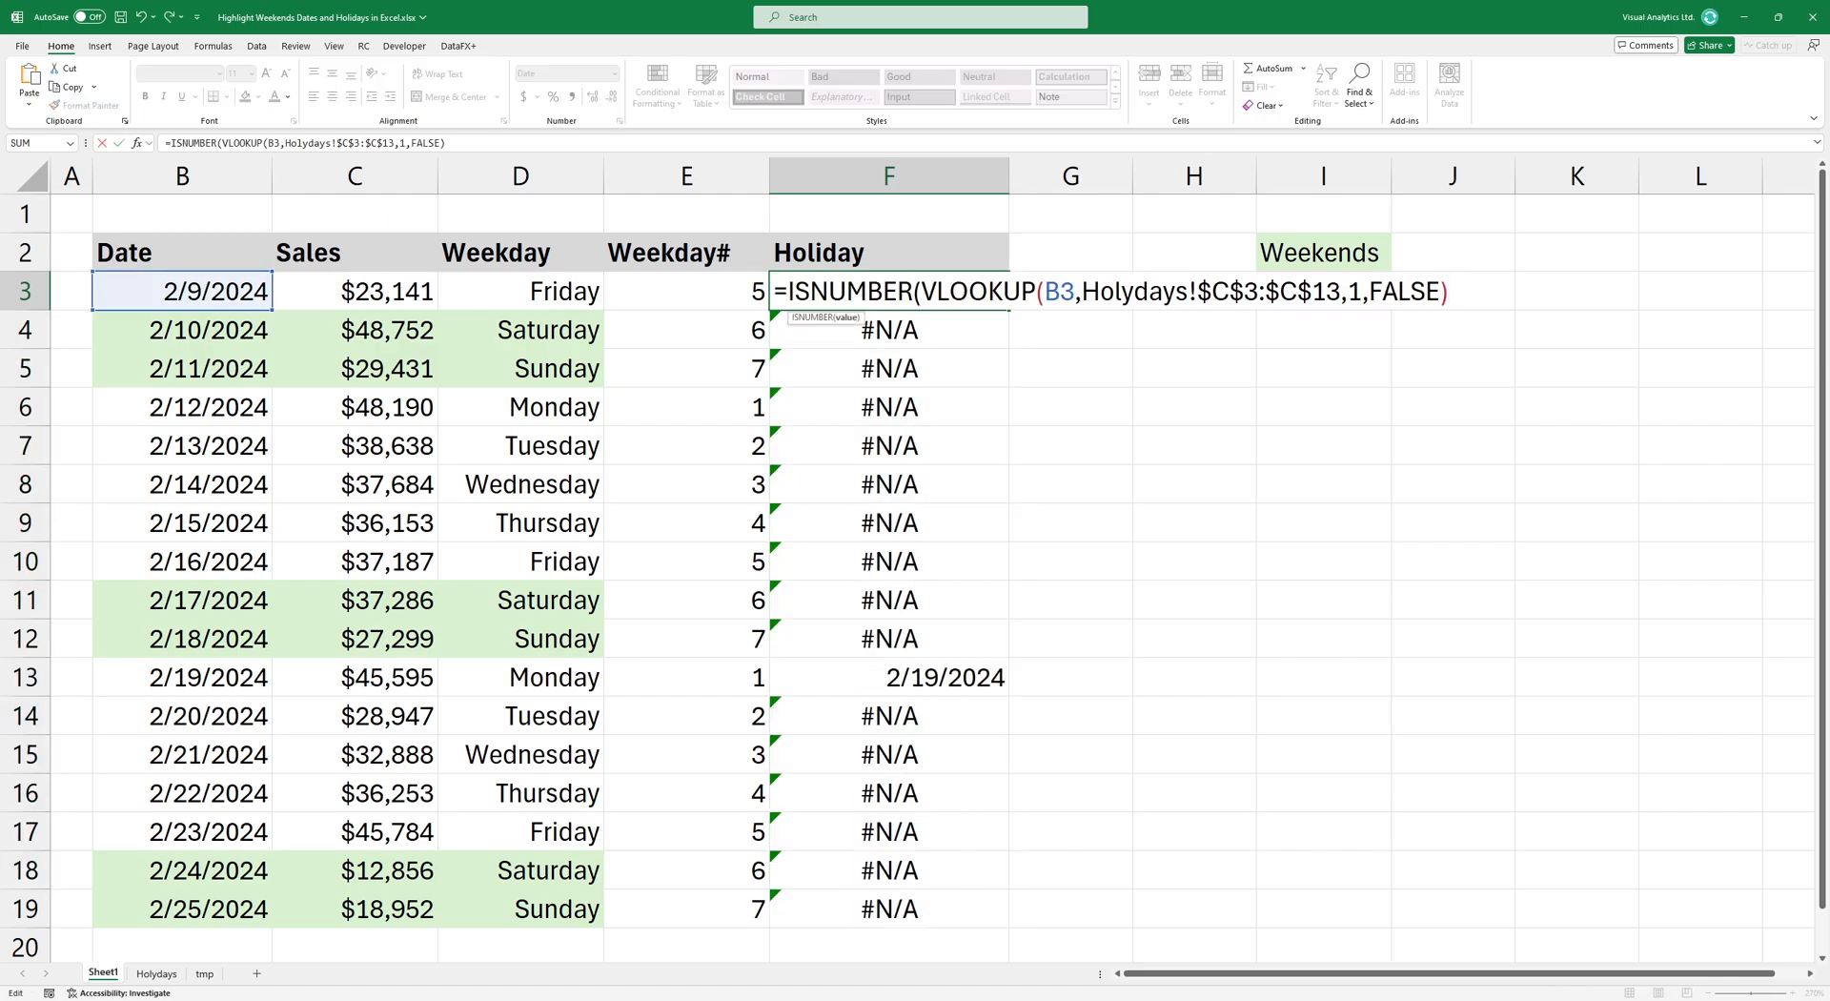
{"action": "key", "text": "Enter"}
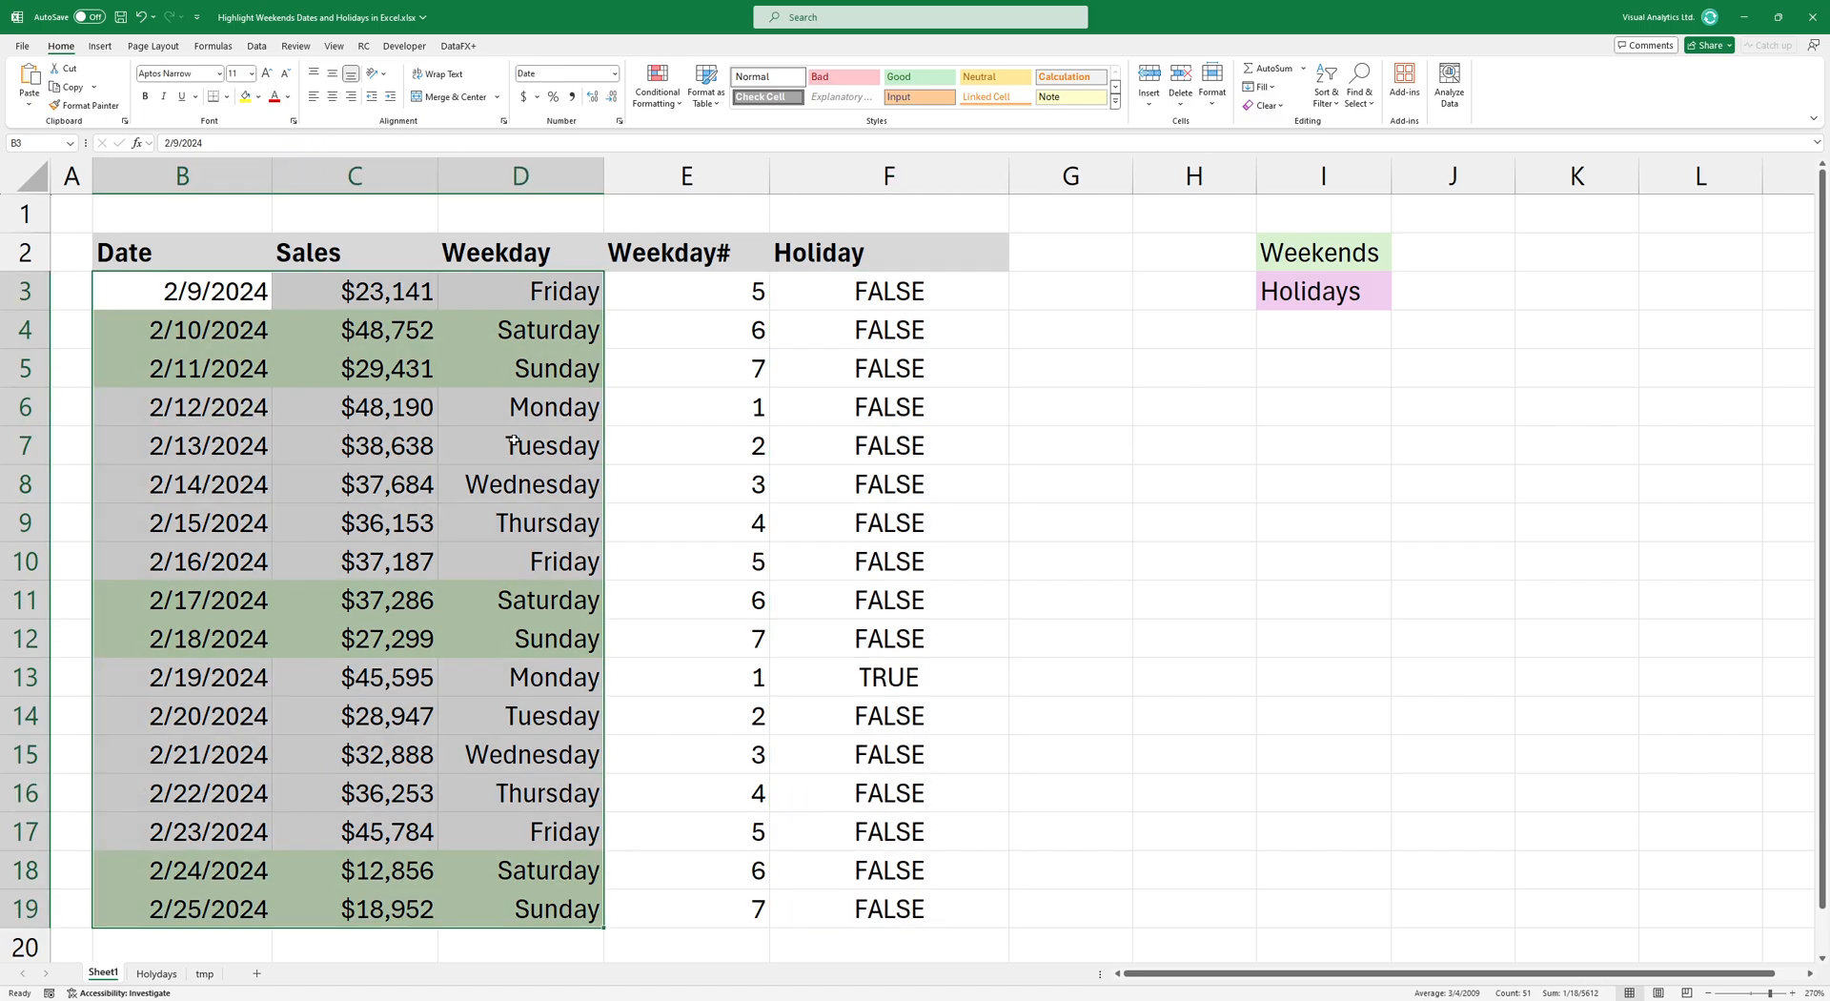
Add a conditional formatting rule using the ISNUMBER-VLOOKUP holiday check with pink fill.
{"action": "left_click", "coordinate": [655, 84]}
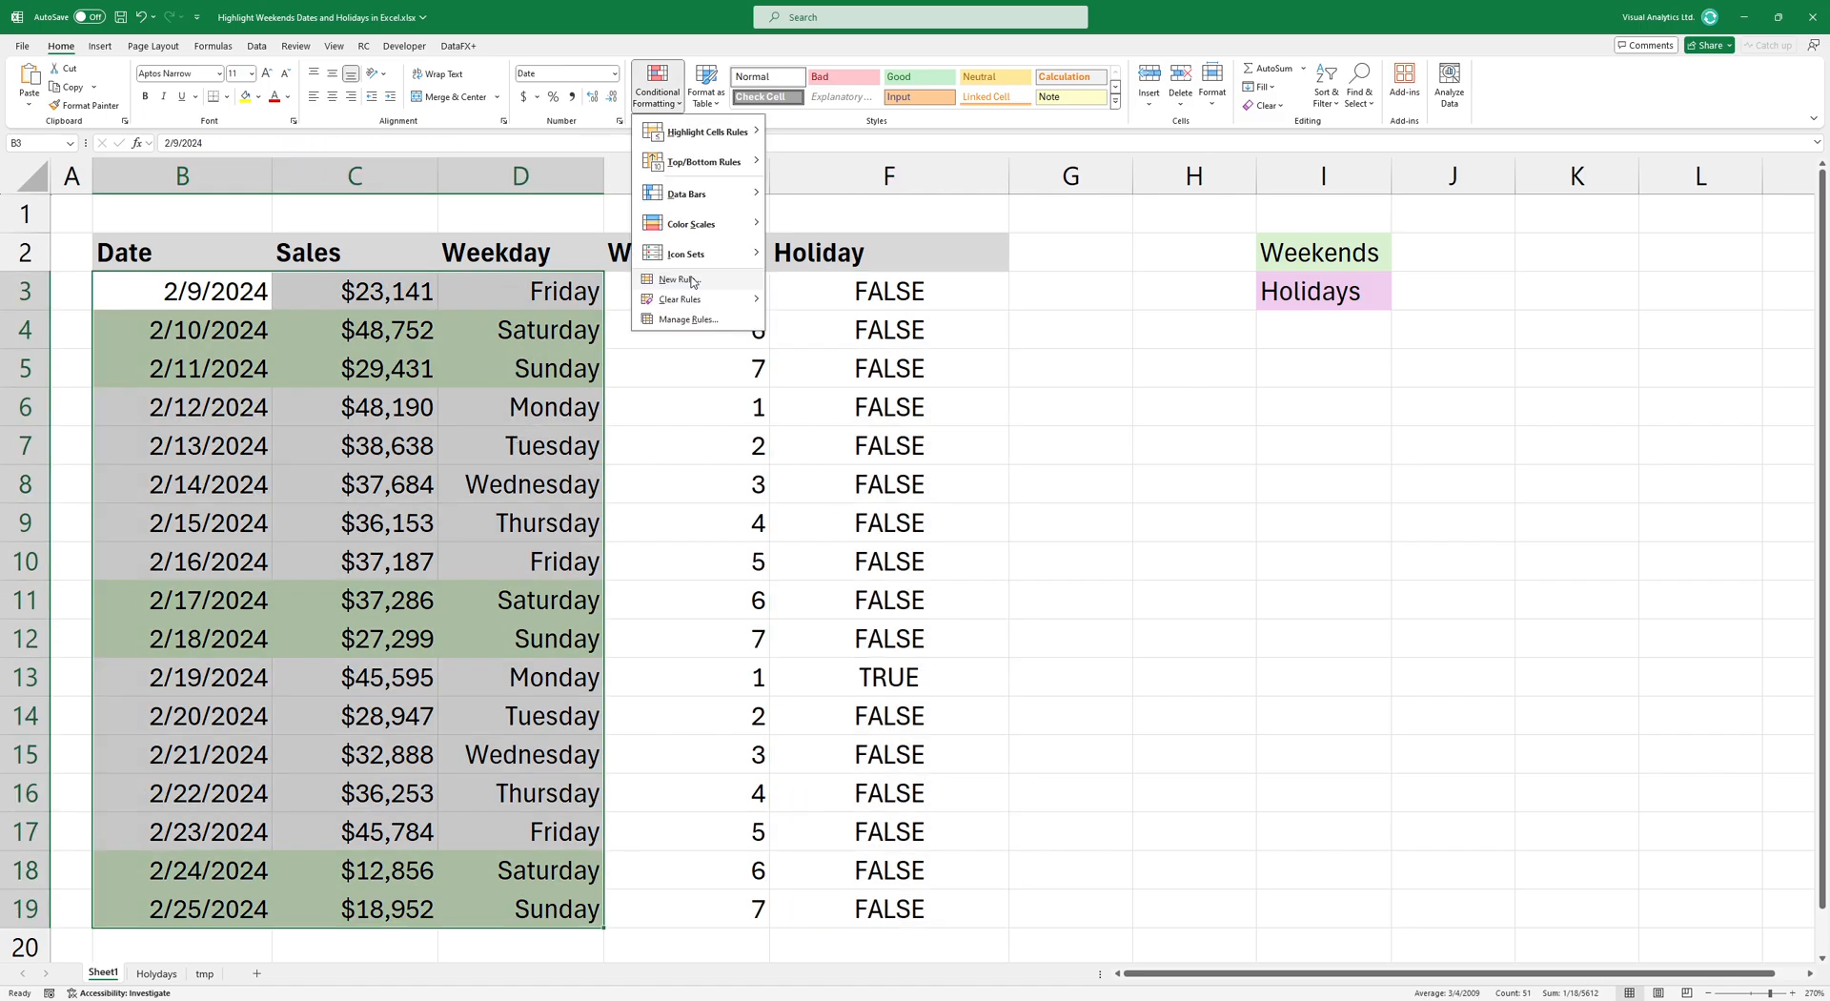
{"action": "mouse_move", "coordinate": [726, 285]}
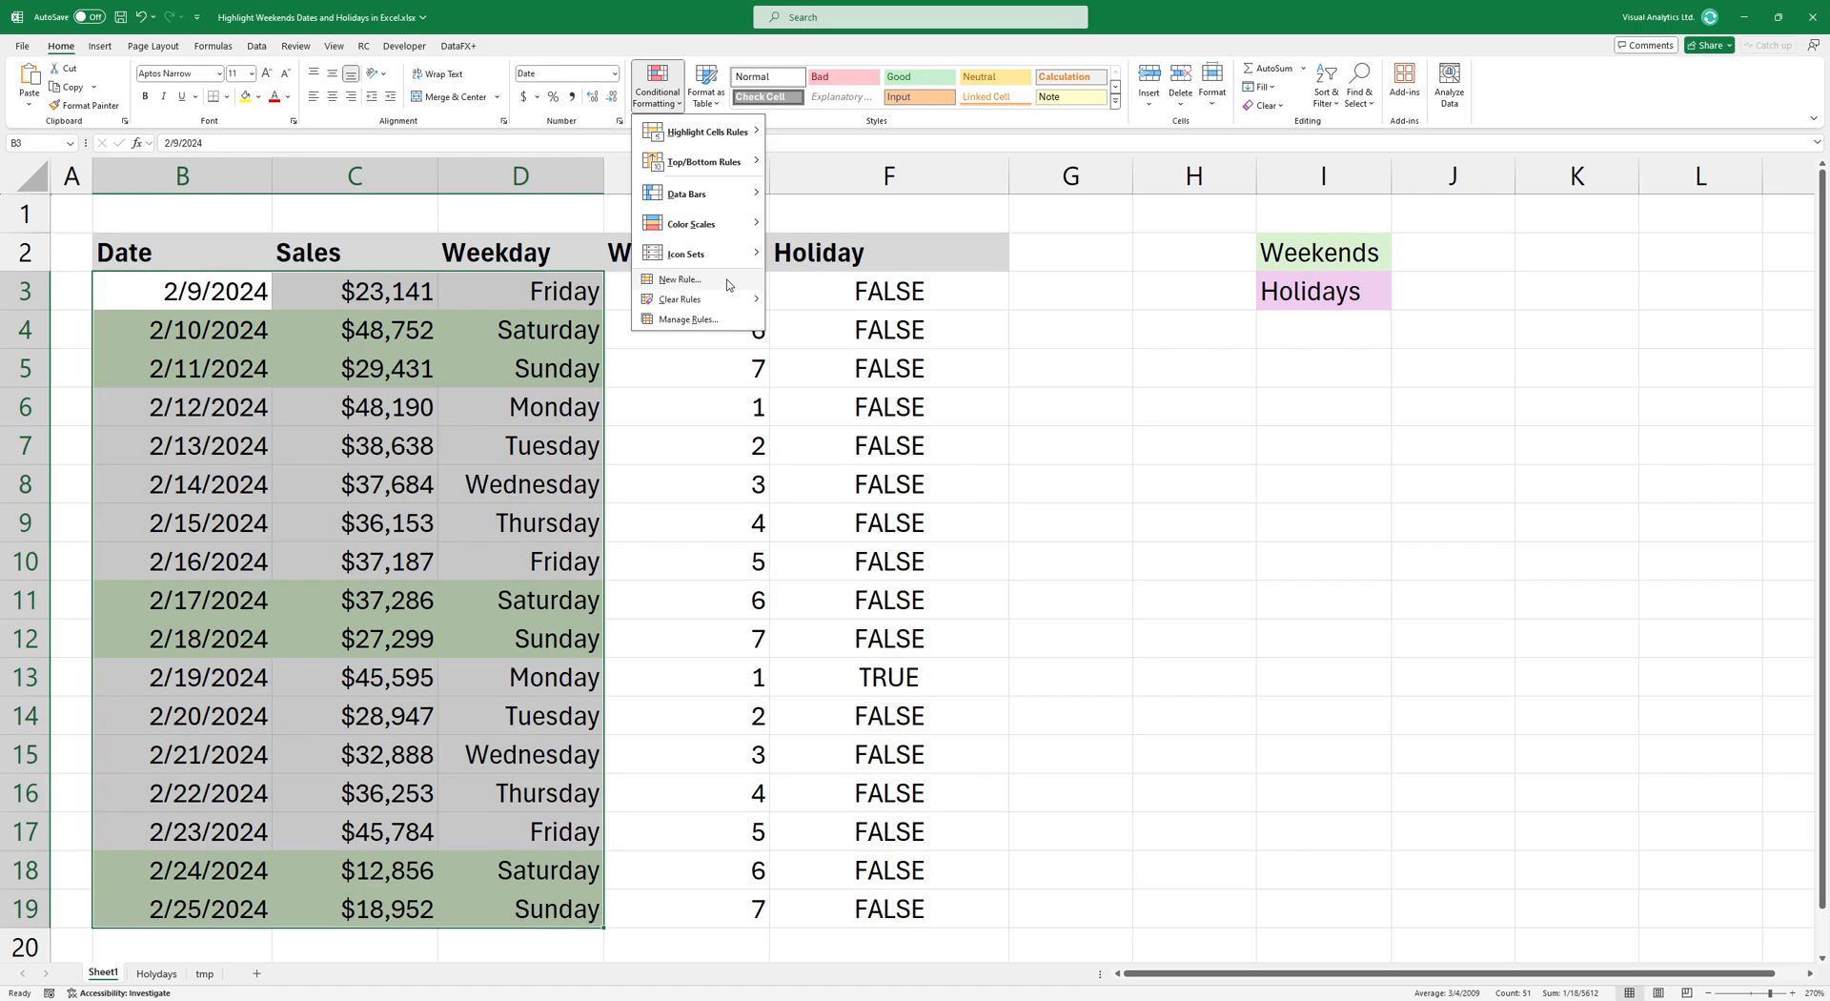
{"action": "left_click", "coordinate": [680, 278]}
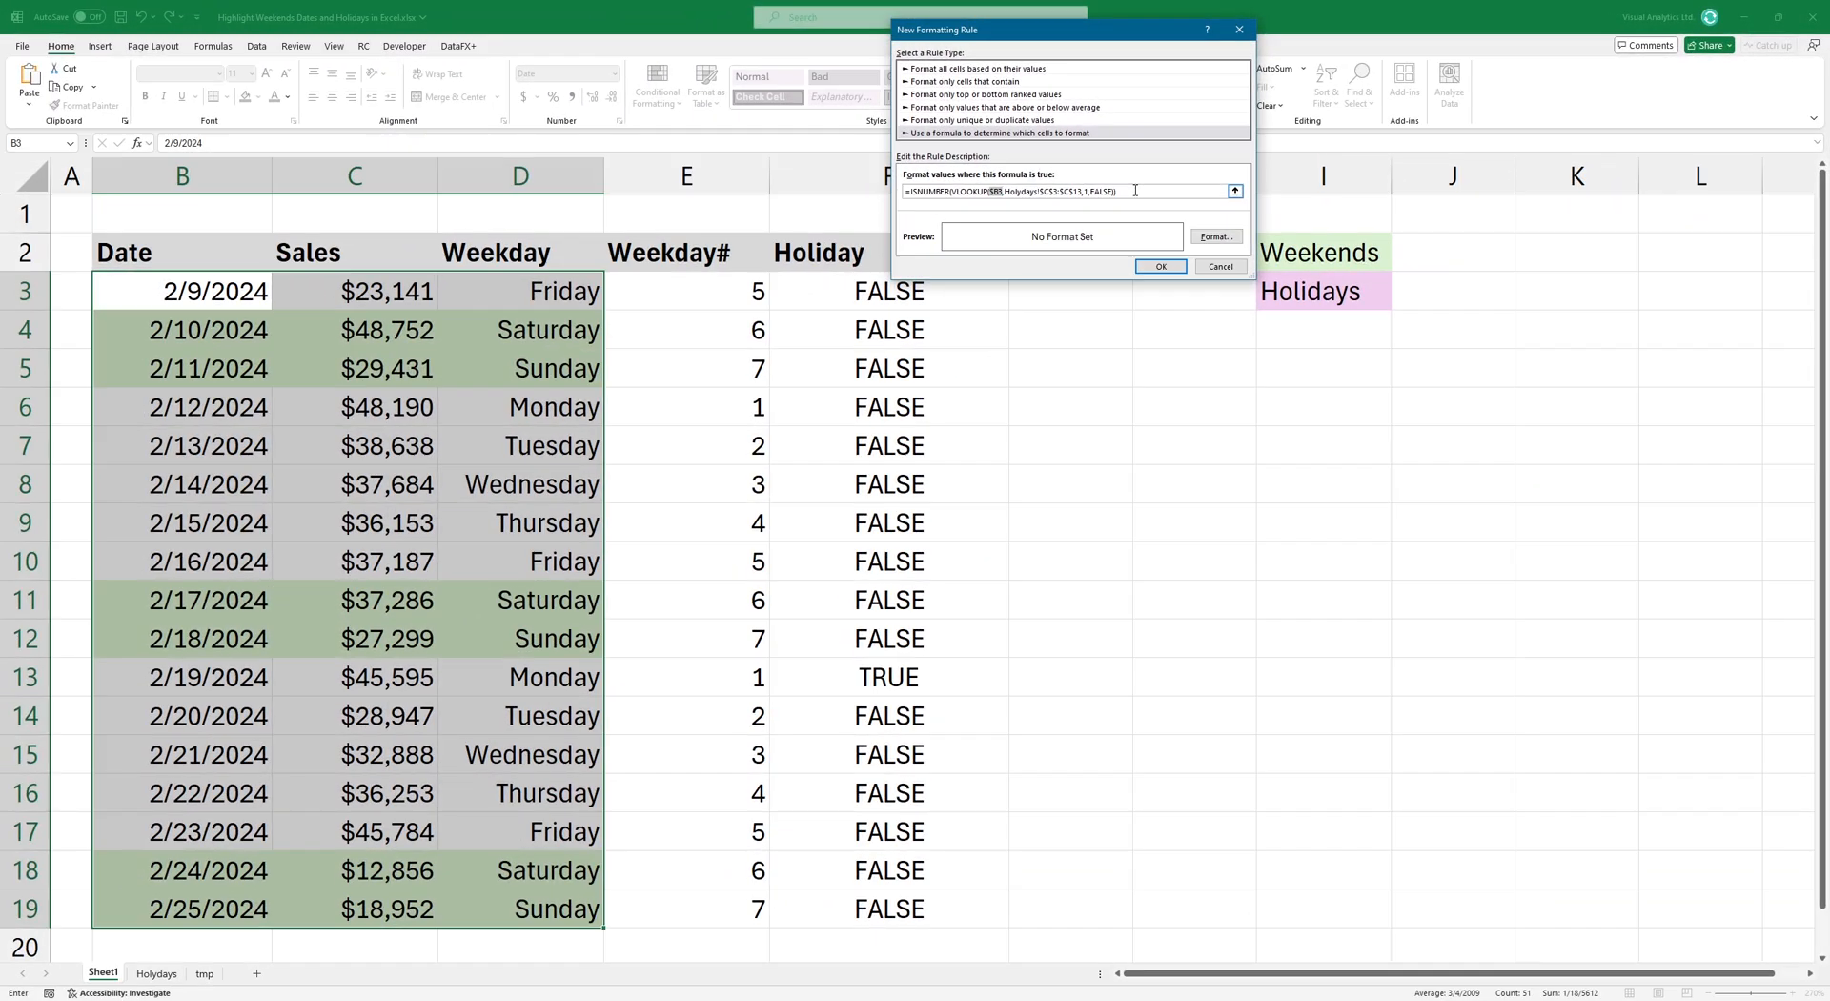
{"action": "left_click", "coordinate": [1213, 237]}
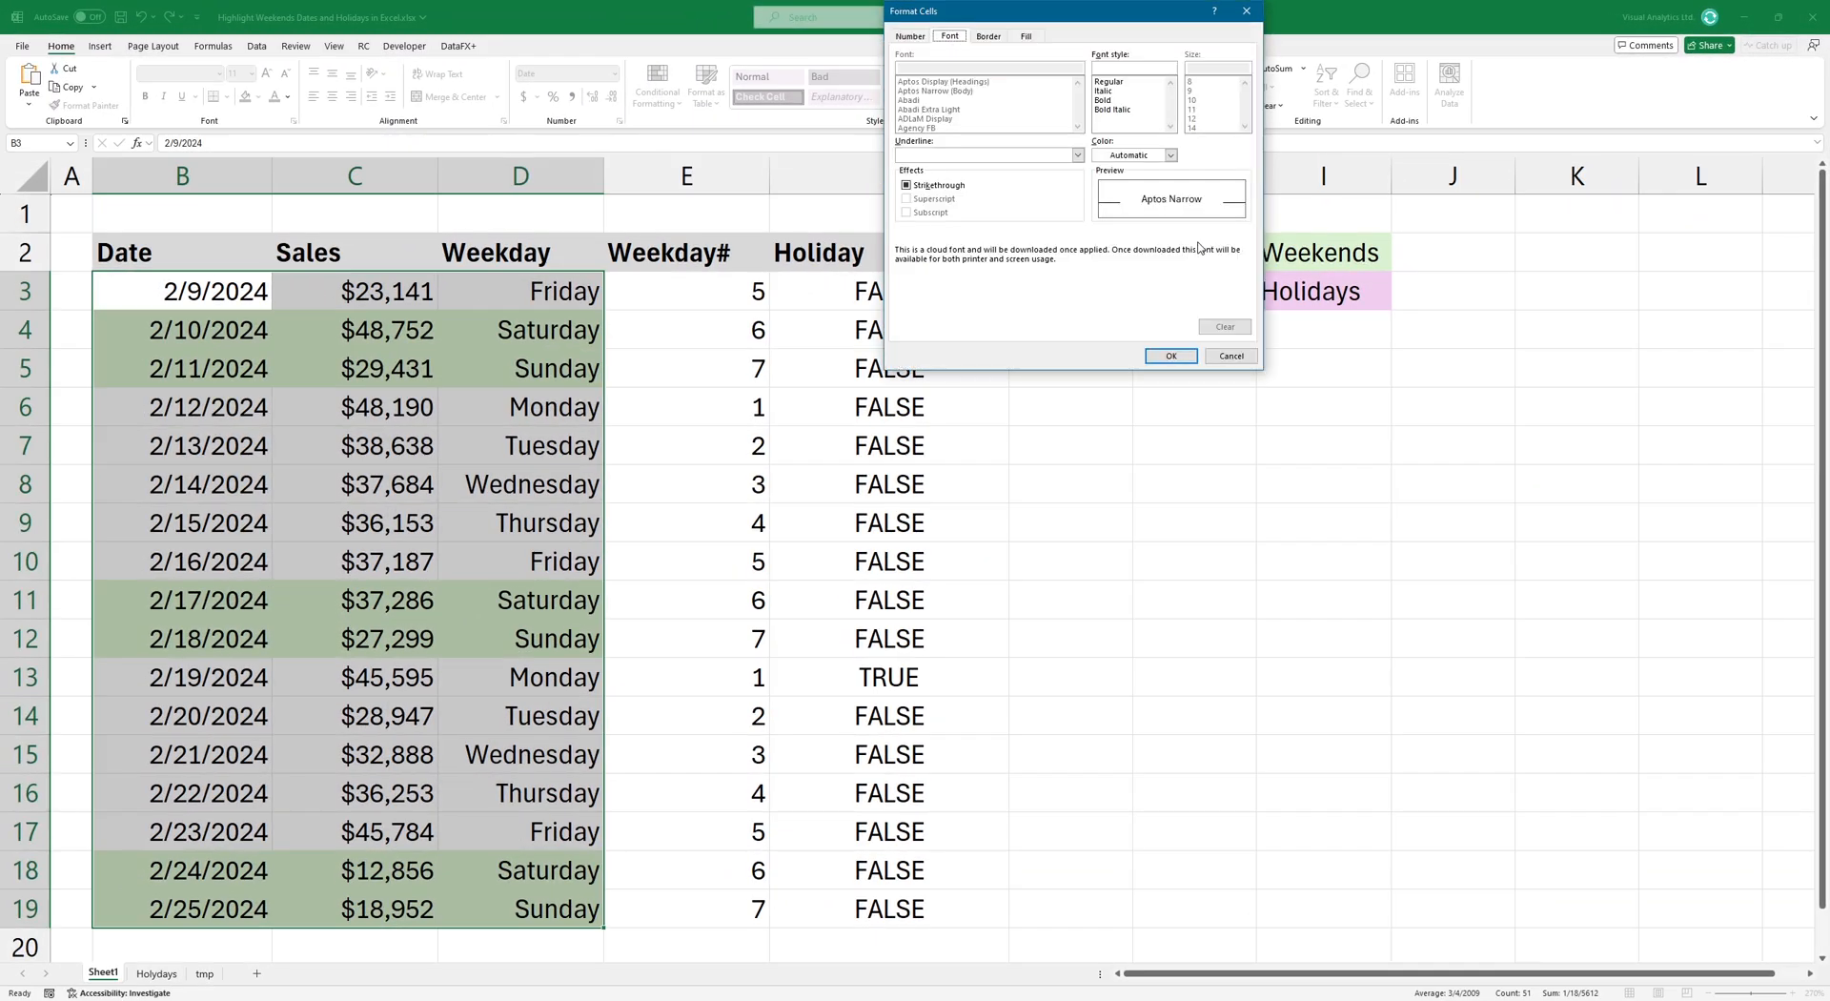
{"action": "left_click", "coordinate": [1024, 36]}
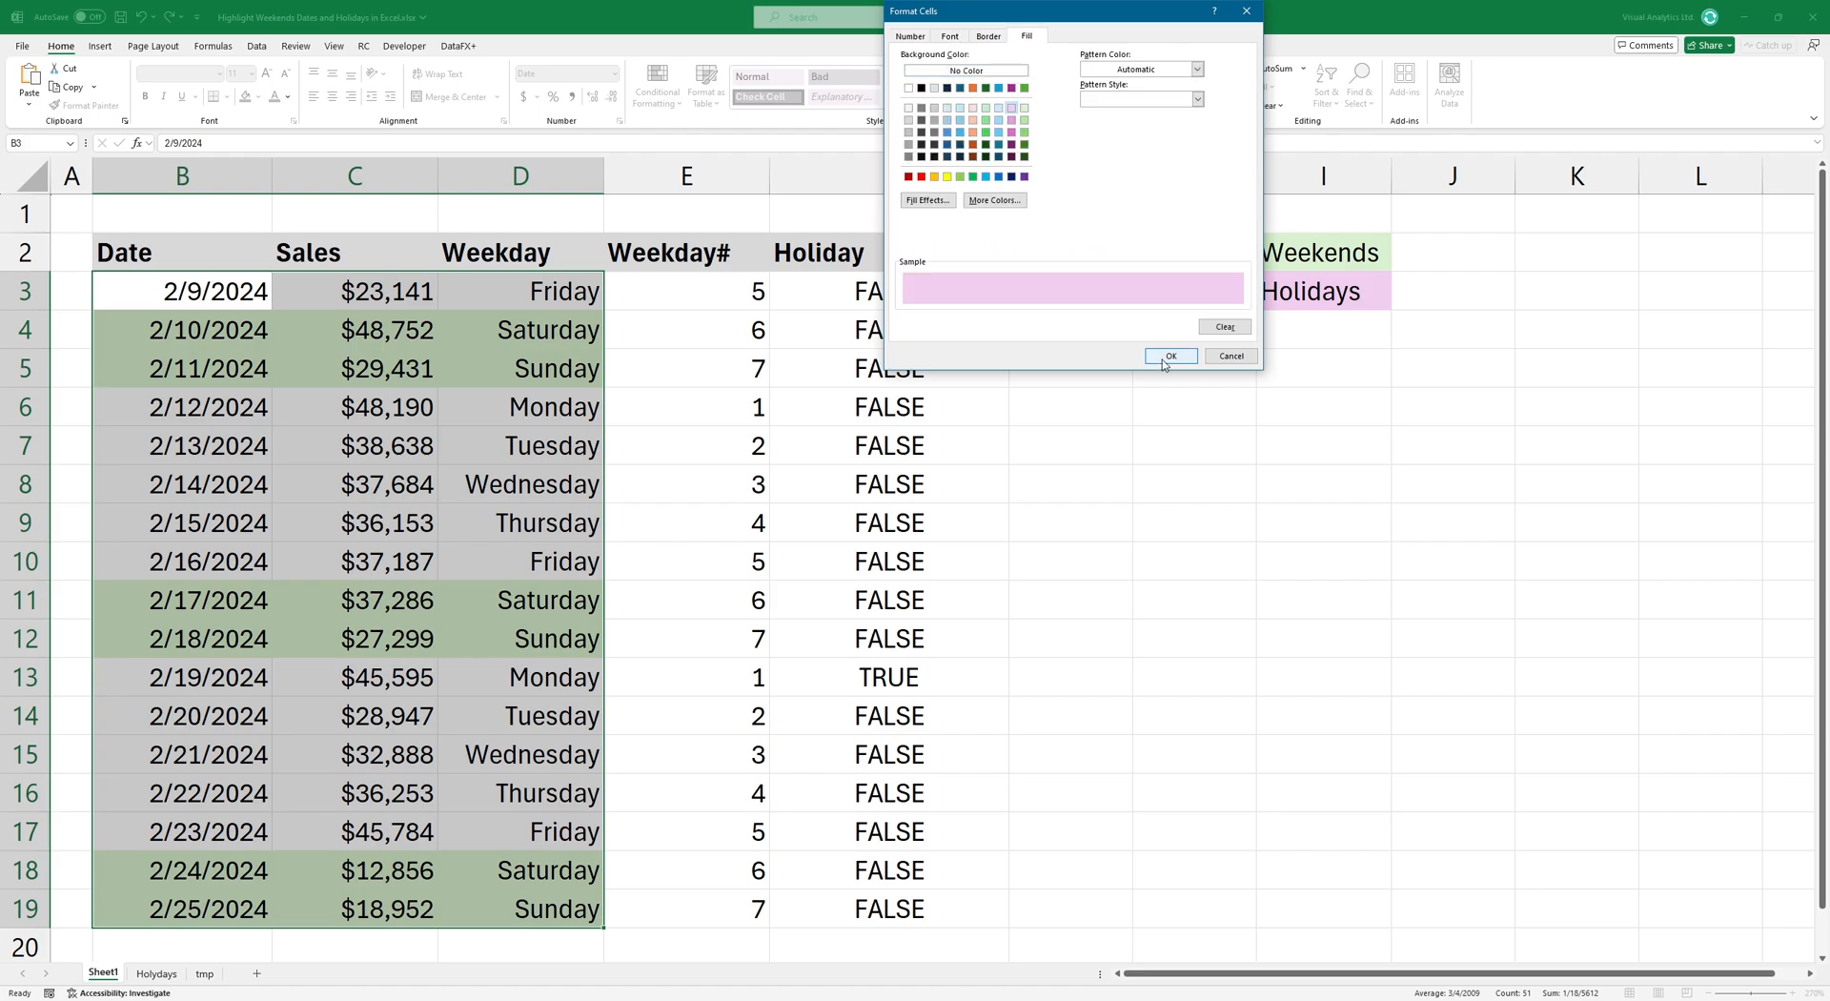
{"action": "left_click", "coordinate": [1171, 355]}
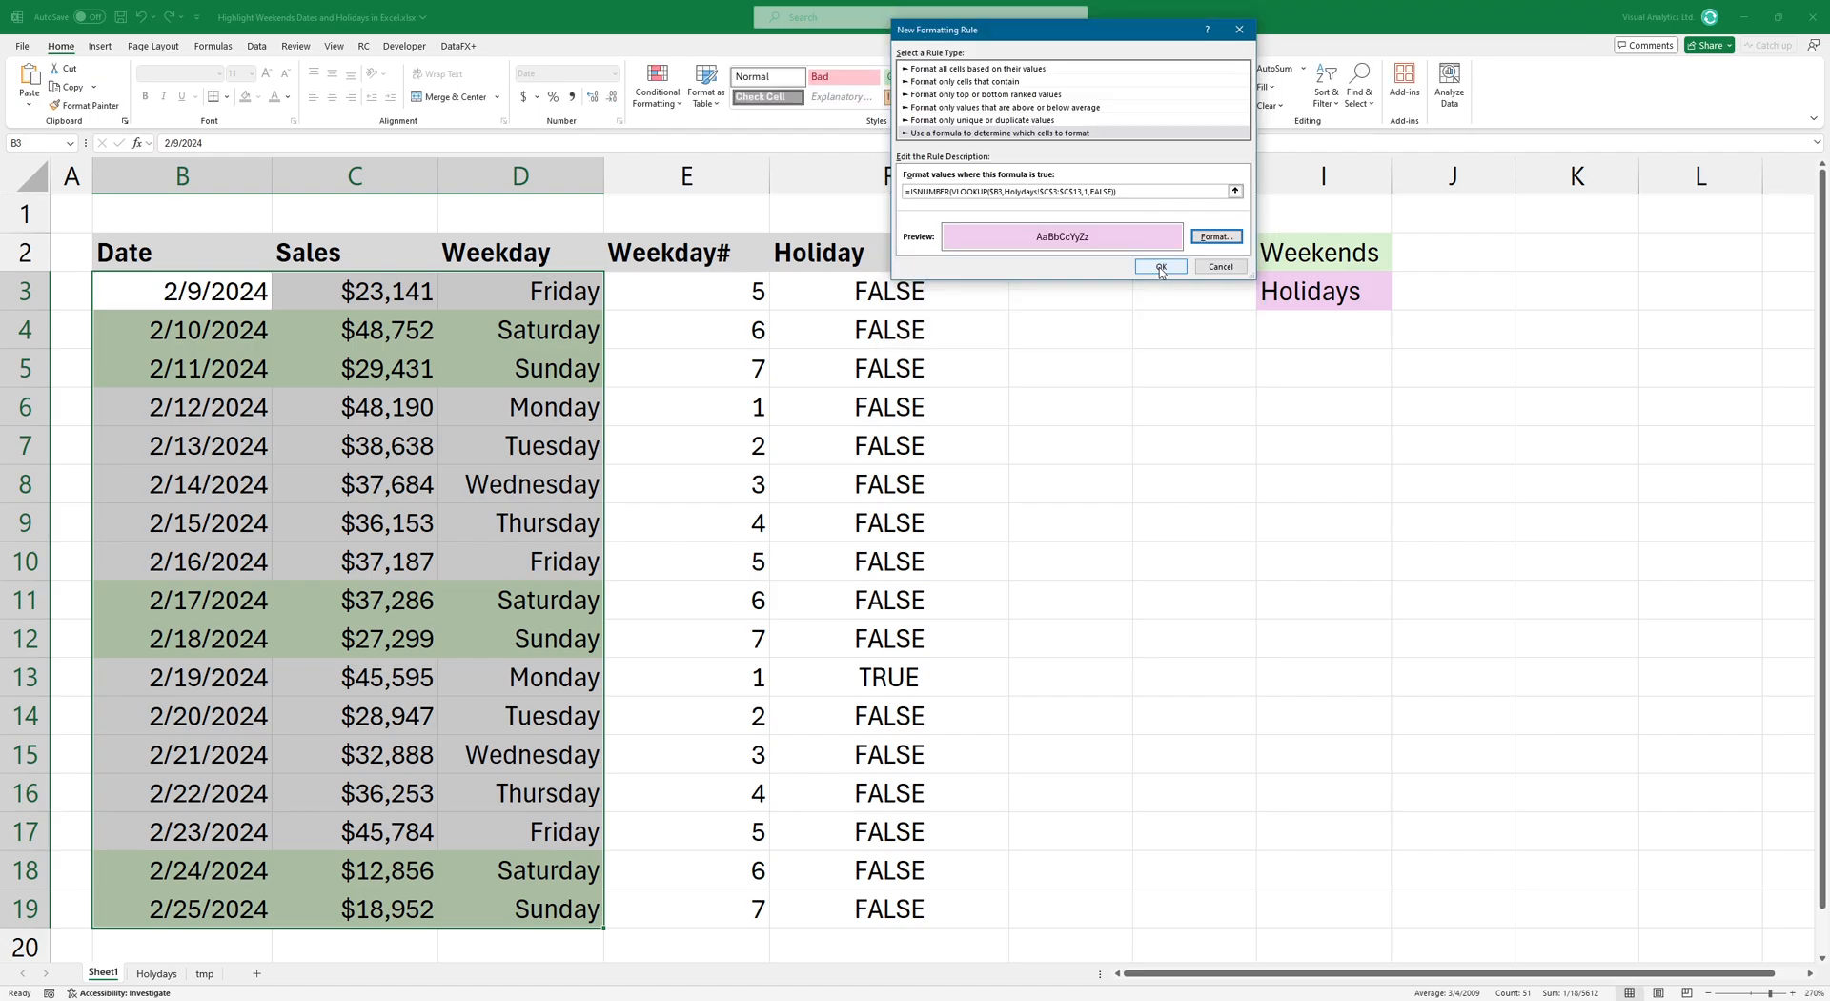
{"action": "left_click", "coordinate": [1159, 266]}
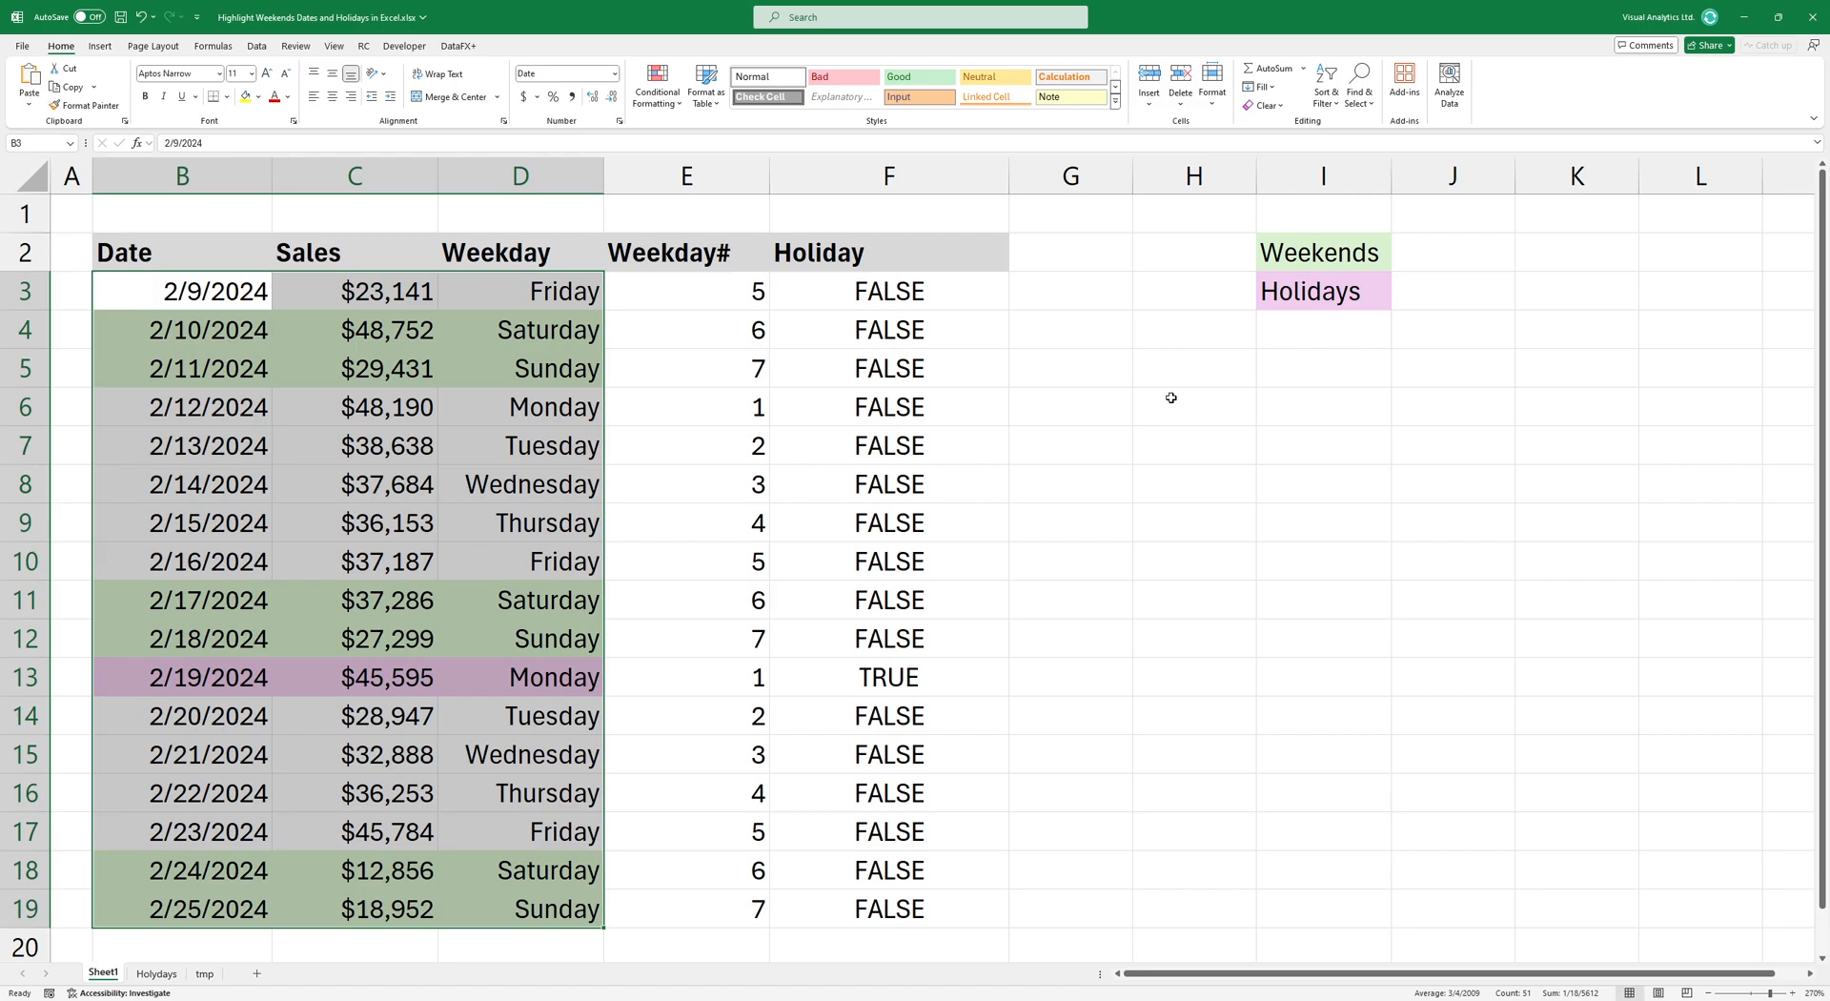
{"action": "mouse_move", "coordinate": [520, 740]}
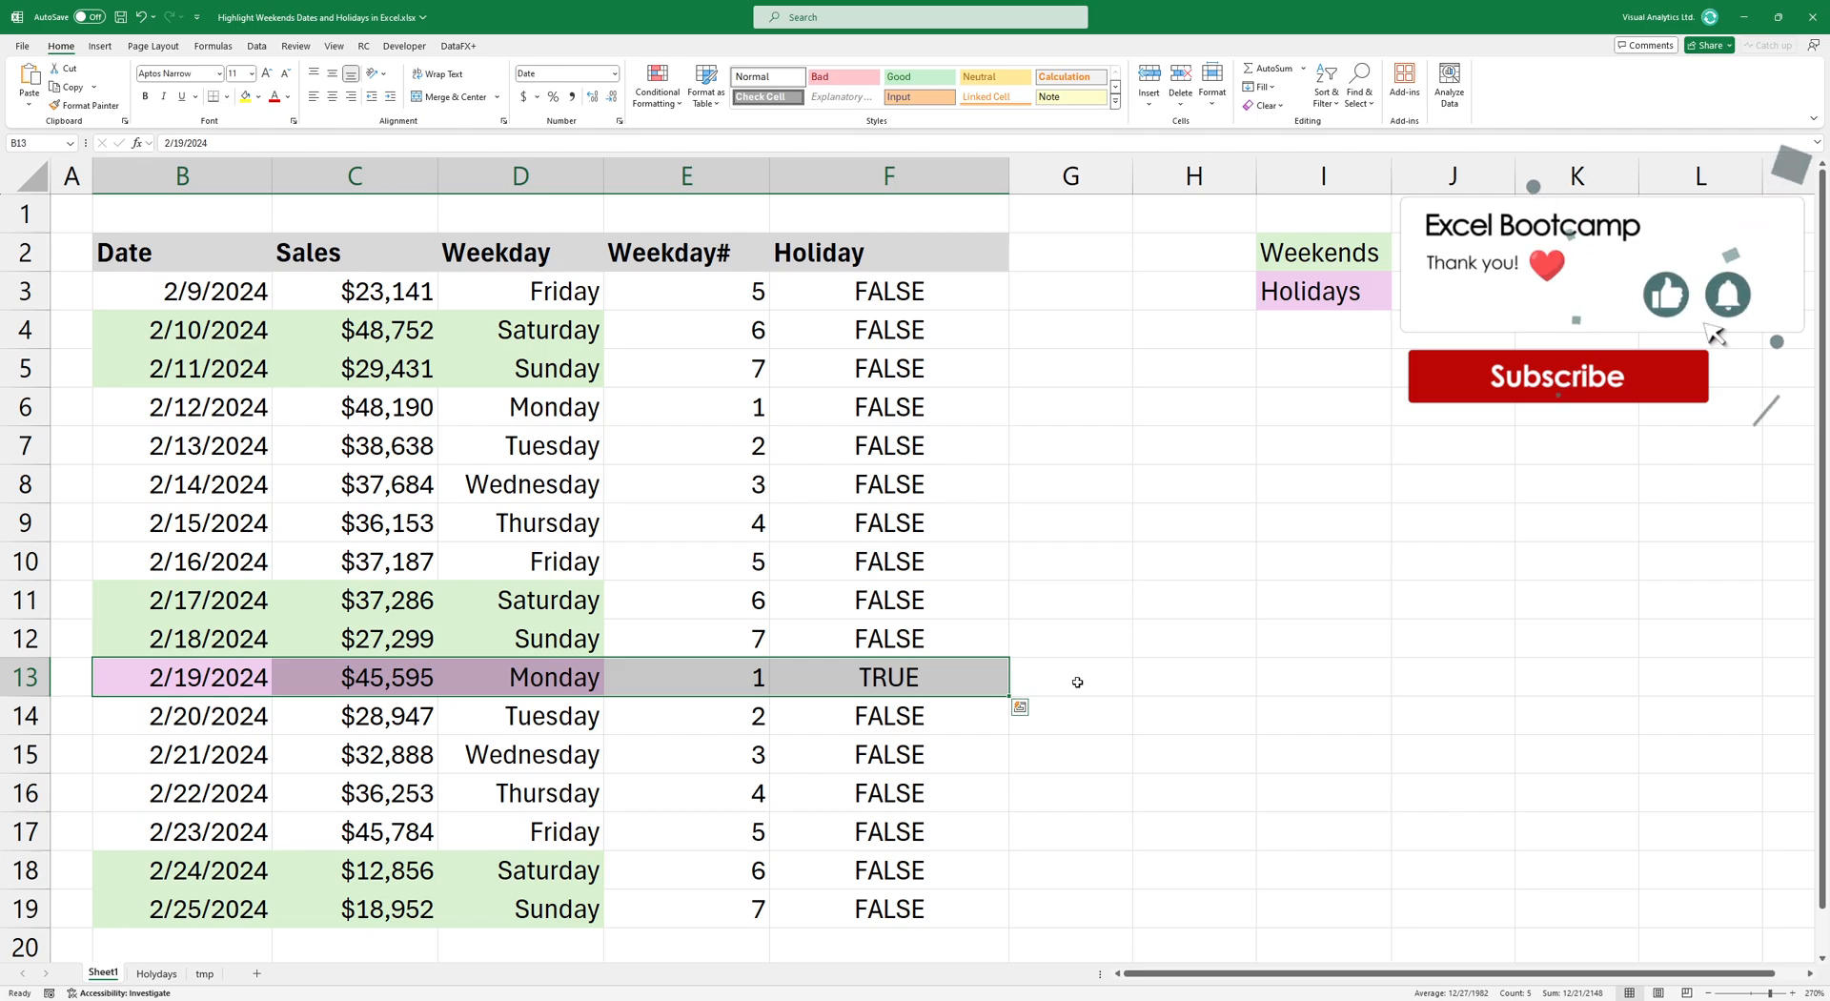
{"action": "left_click", "coordinate": [1070, 677]}
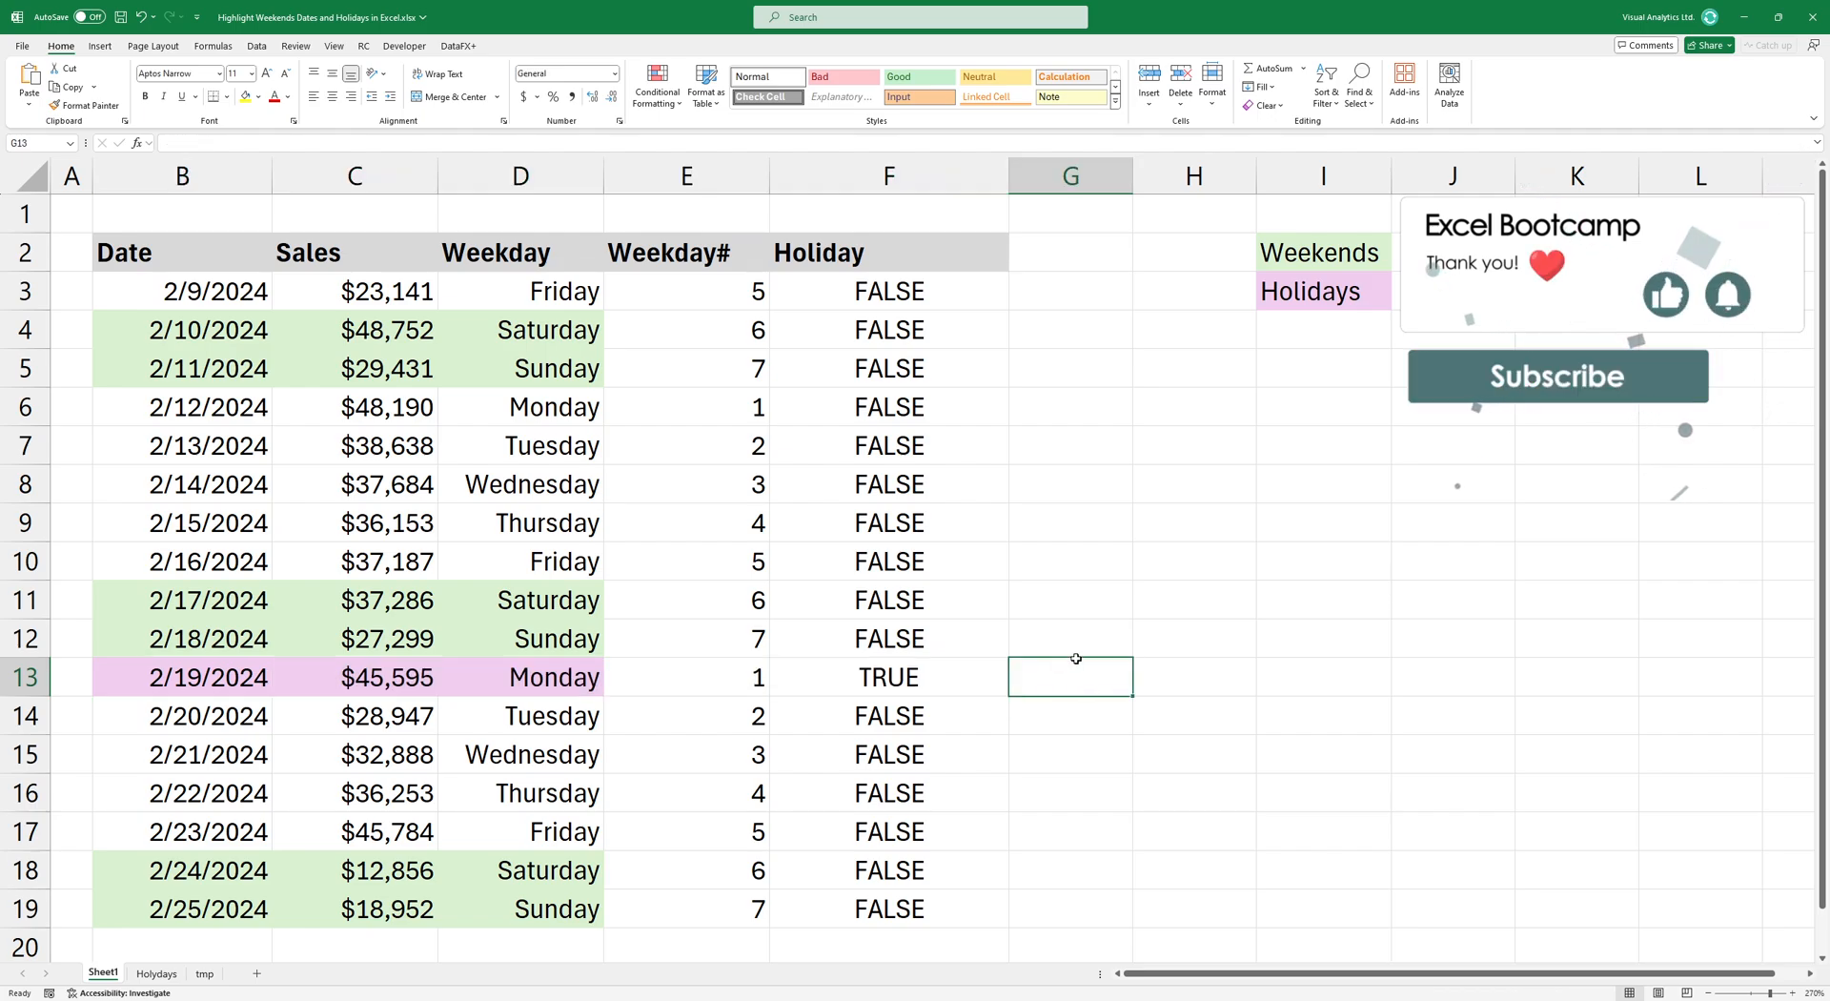